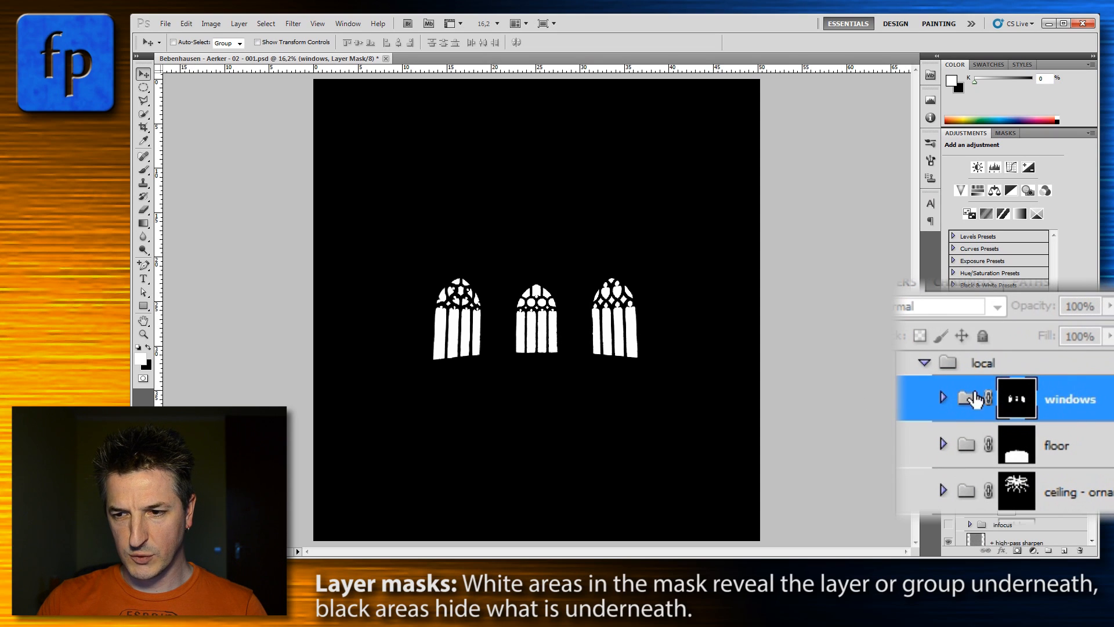
{"action": "mouse_move", "coordinate": [1026, 448]}
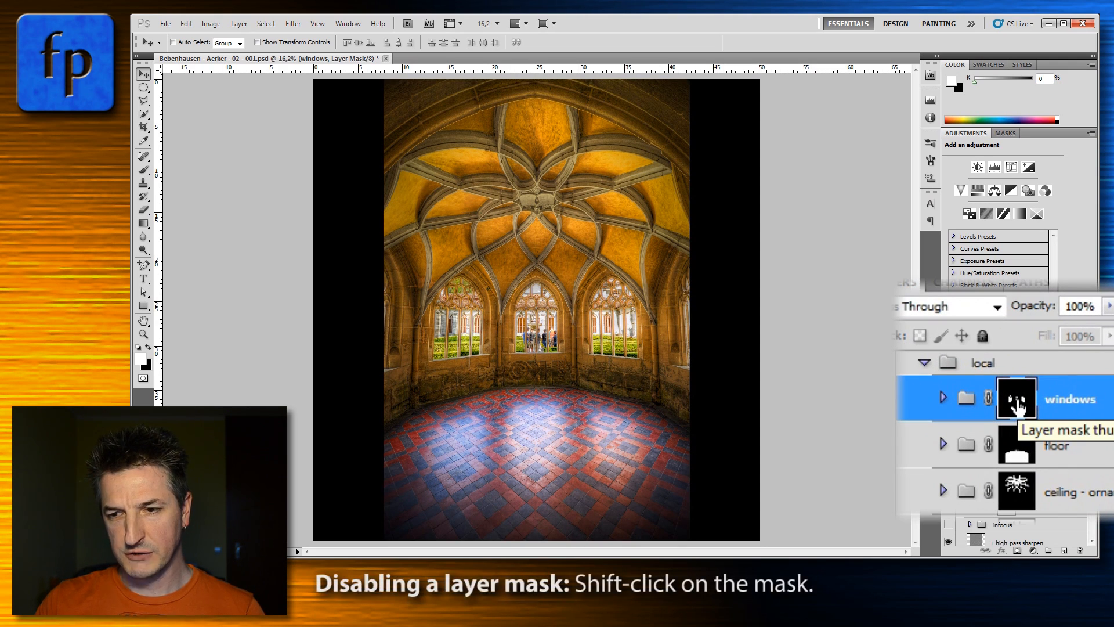
- Disable the windows group's layer mask briefly, then re-enable it to restore the composite
{"action": "left_click", "coordinate": [1016, 399]}
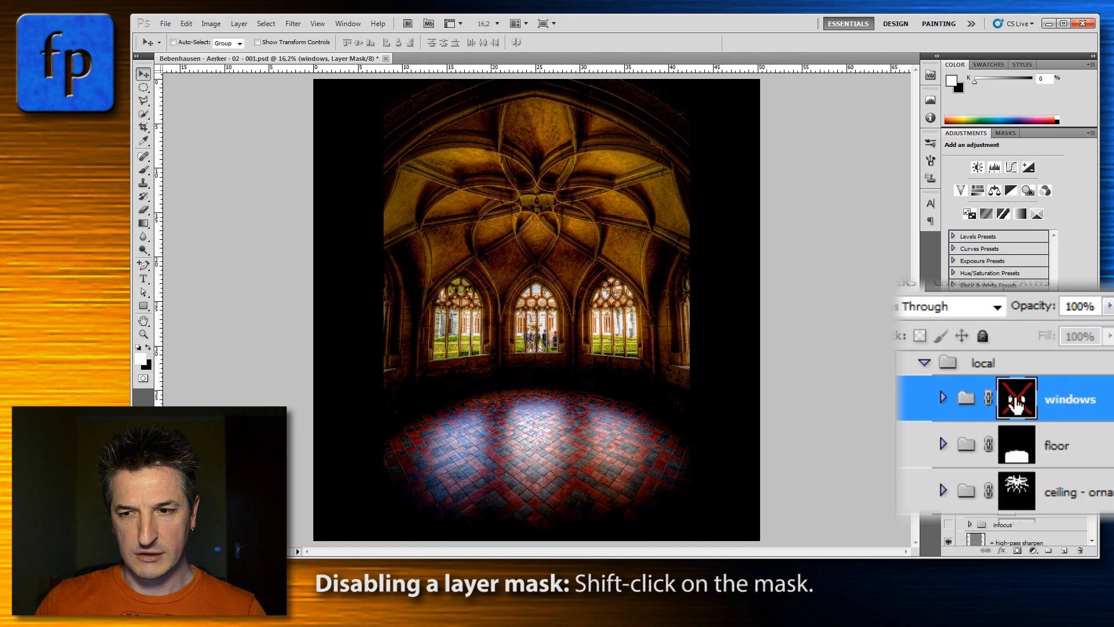
{"action": "left_click", "coordinate": [1016, 398]}
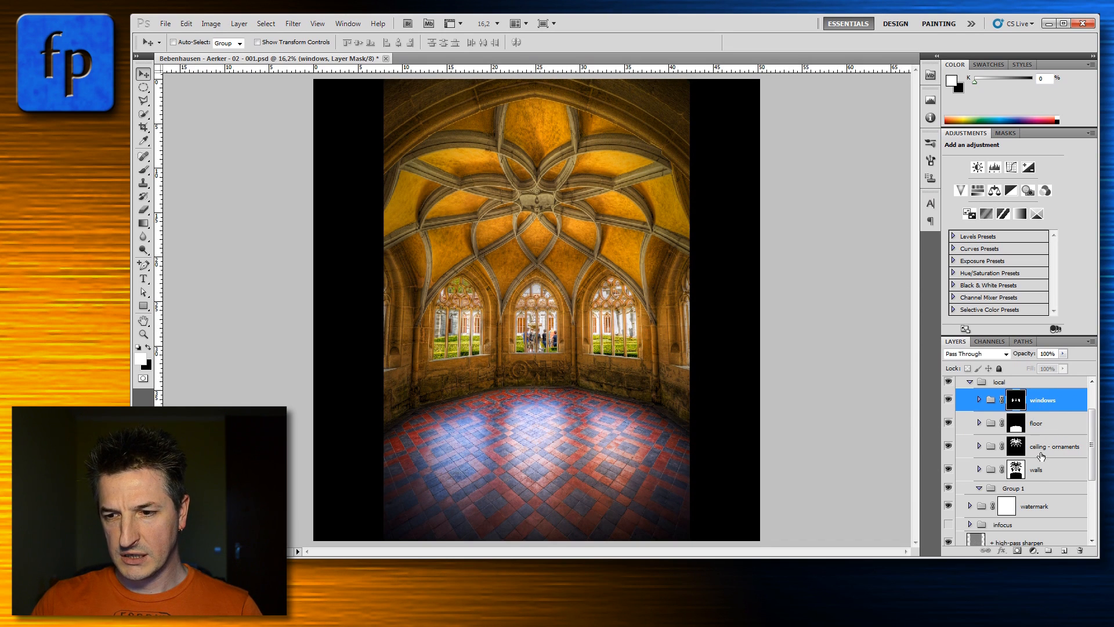
{"action": "left_click", "coordinate": [1037, 469]}
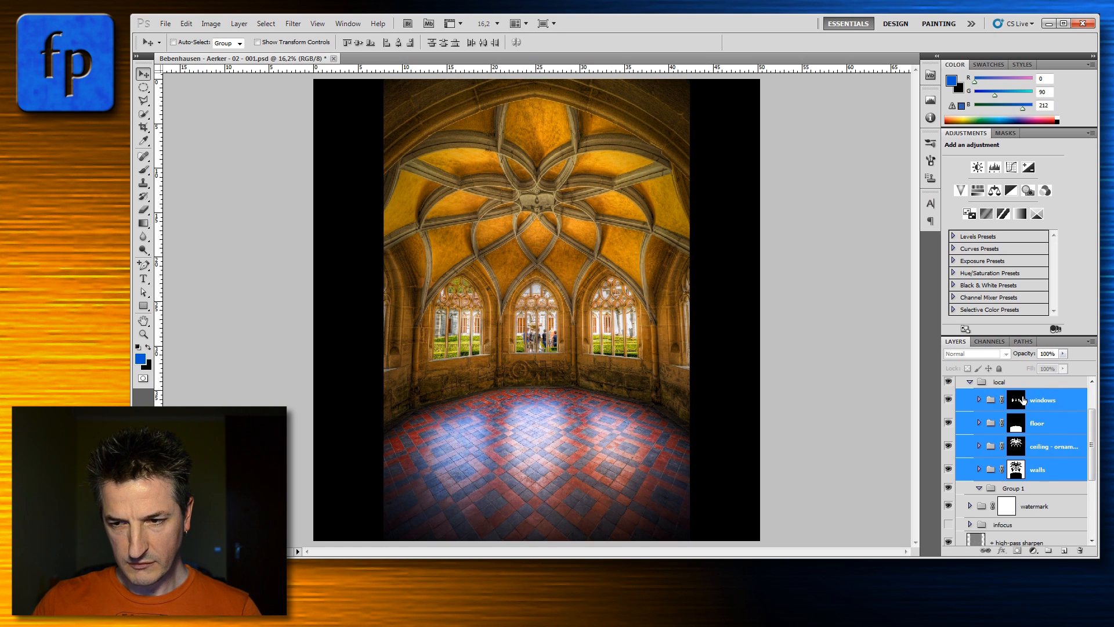
{"action": "left_click", "coordinate": [1016, 399]}
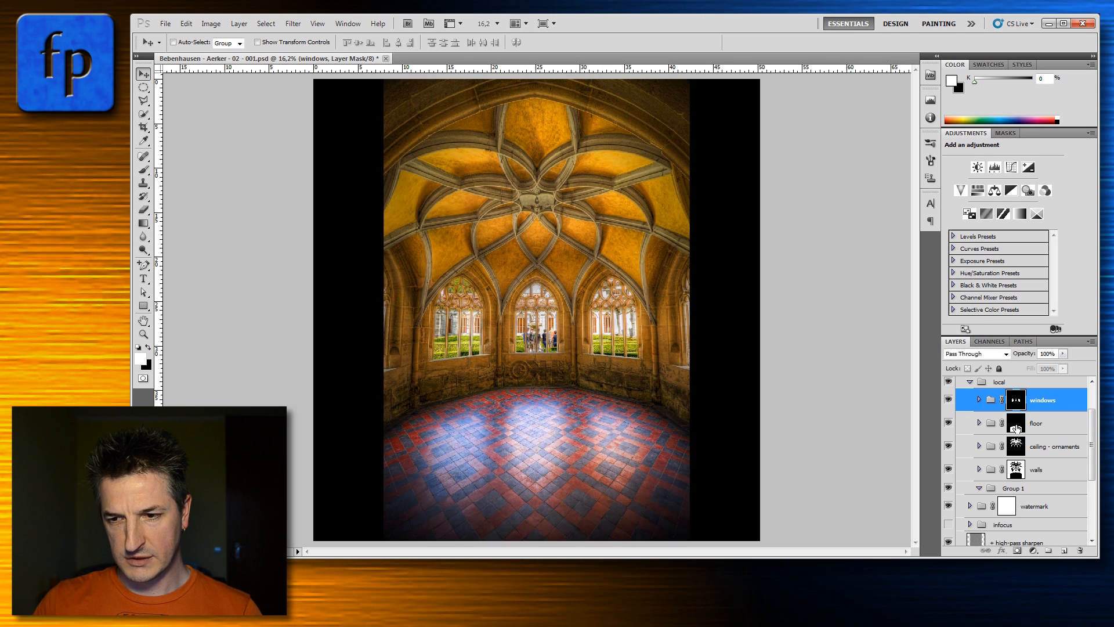
{"action": "left_click", "coordinate": [1014, 423]}
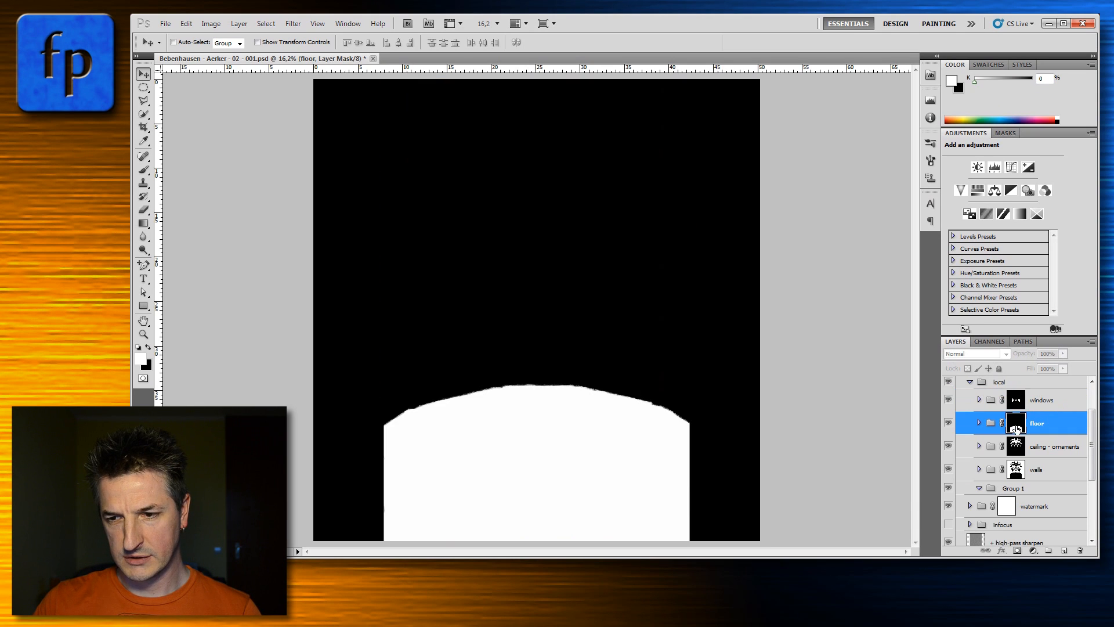
{"action": "left_click", "coordinate": [1015, 445]}
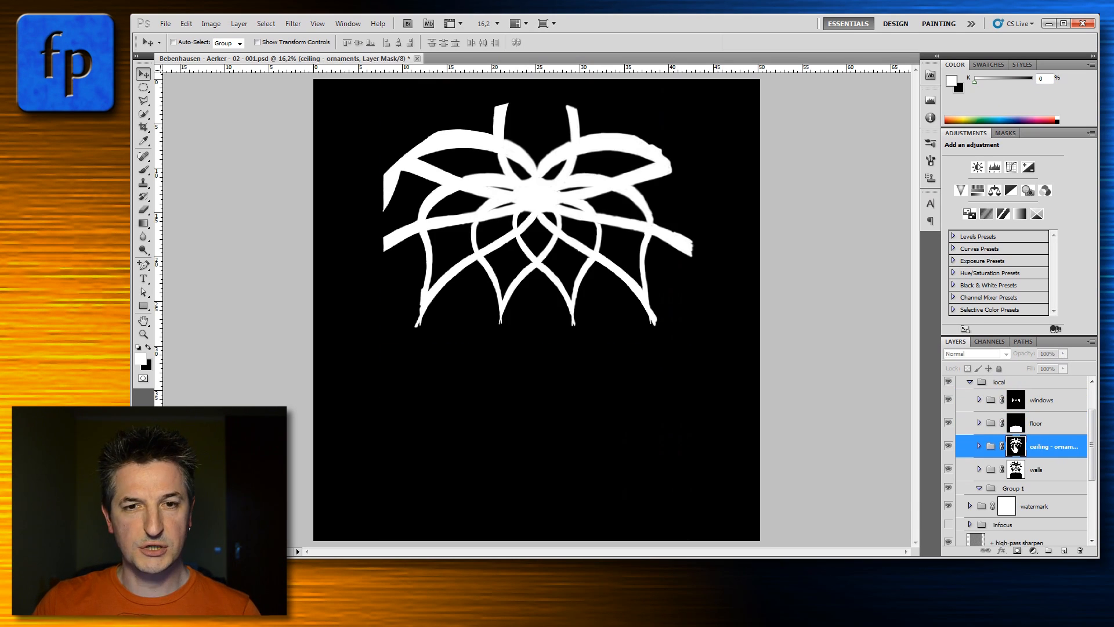
{"action": "left_click", "coordinate": [1041, 469]}
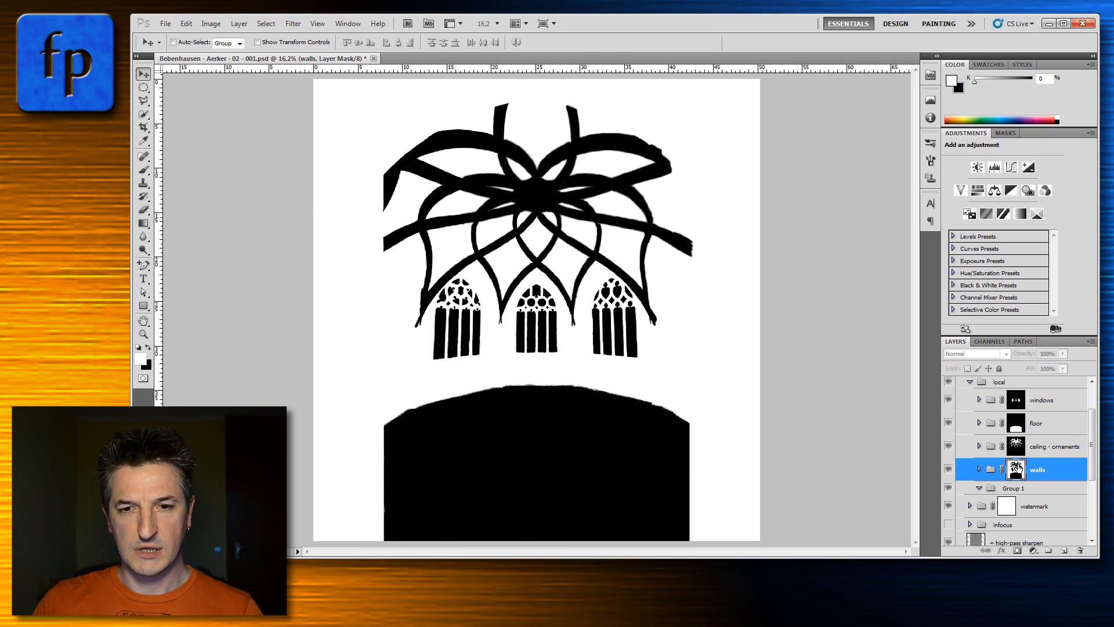
{"action": "mouse_move", "coordinate": [1017, 469]}
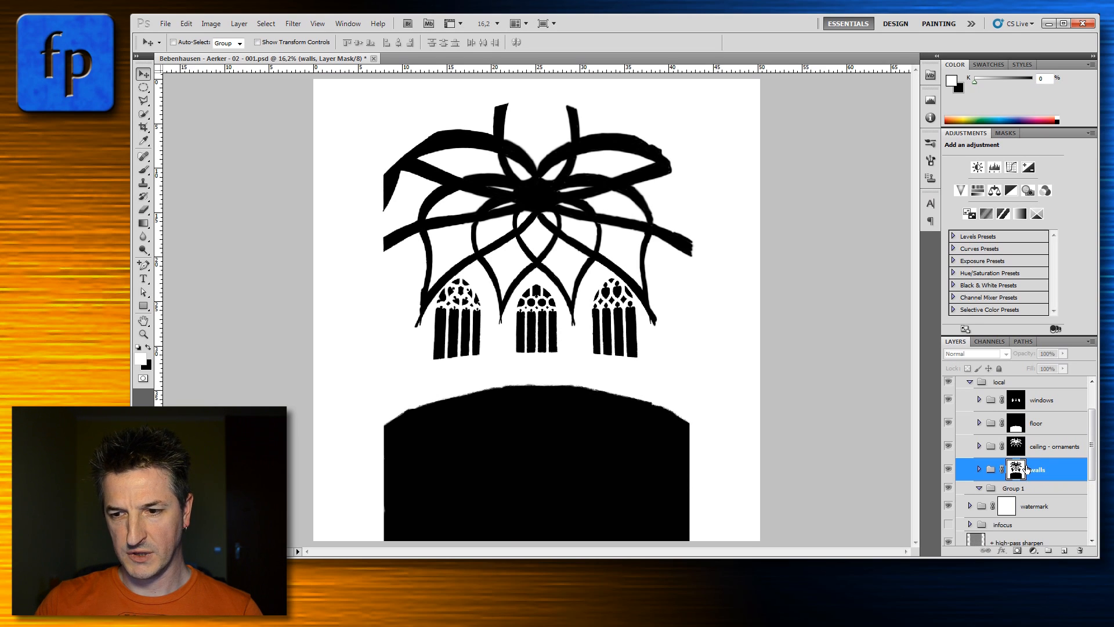
{"action": "left_click", "coordinate": [1016, 400]}
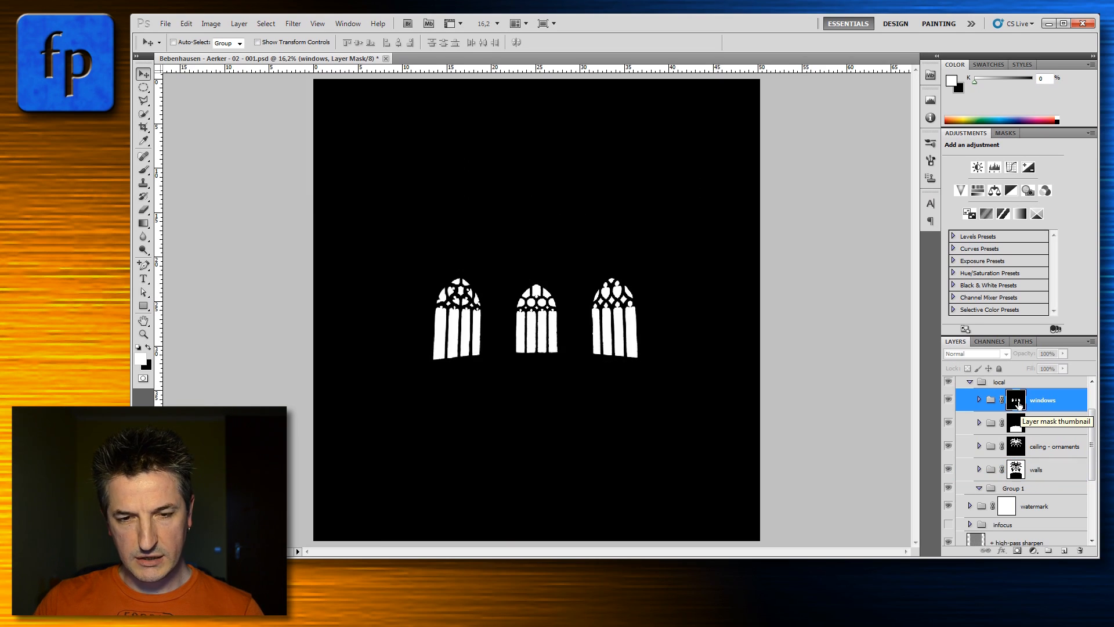
{"action": "left_click", "coordinate": [1014, 423]}
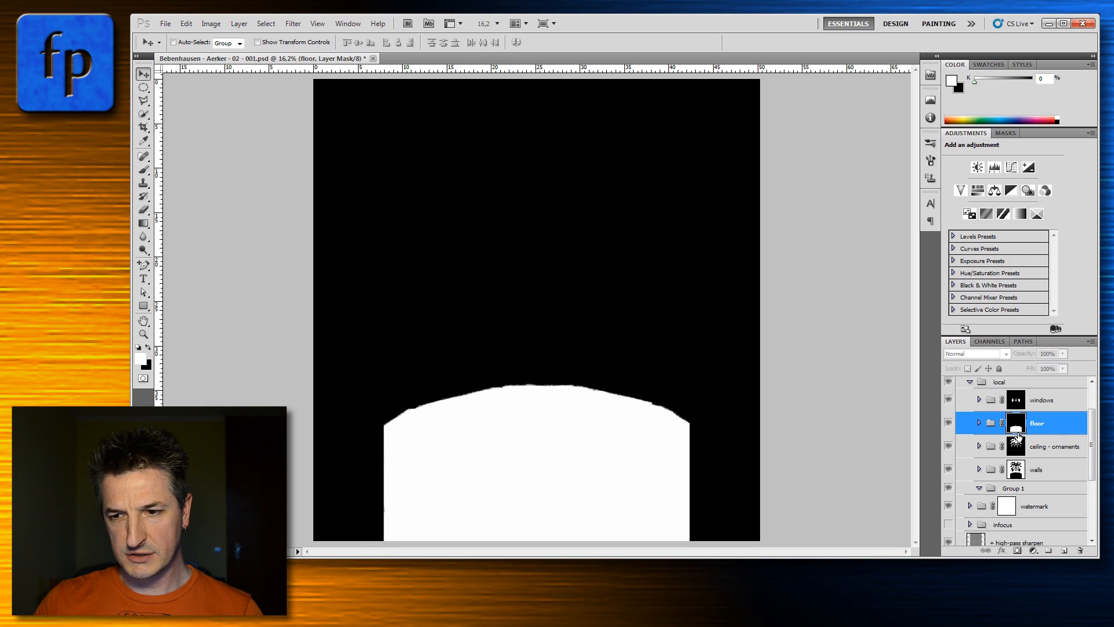
{"action": "left_click", "coordinate": [1015, 445]}
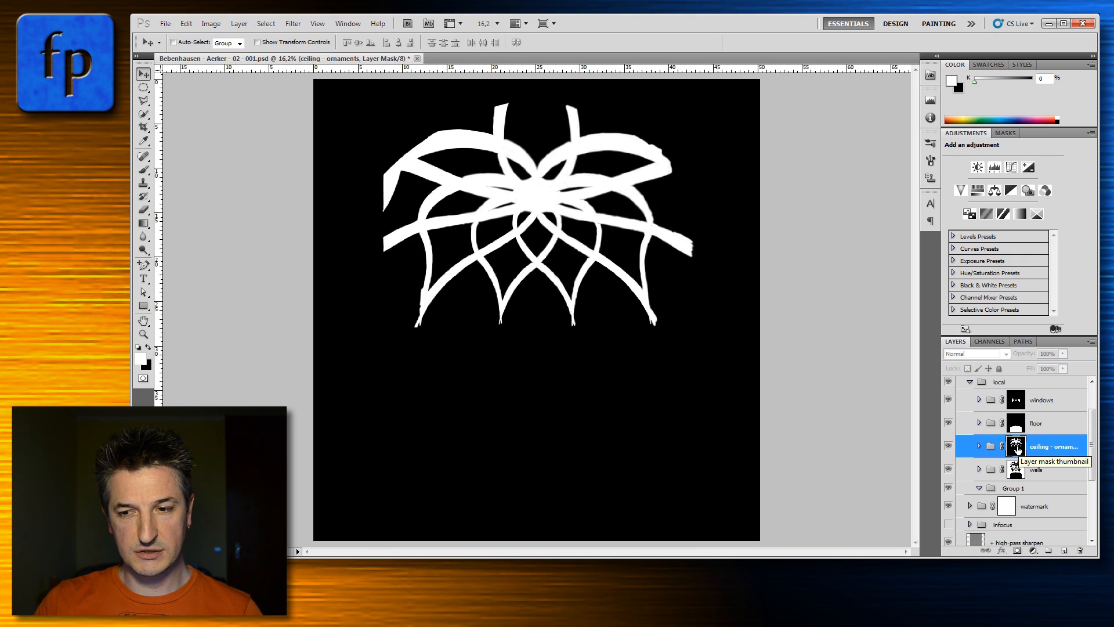
{"action": "left_click", "coordinate": [1016, 469]}
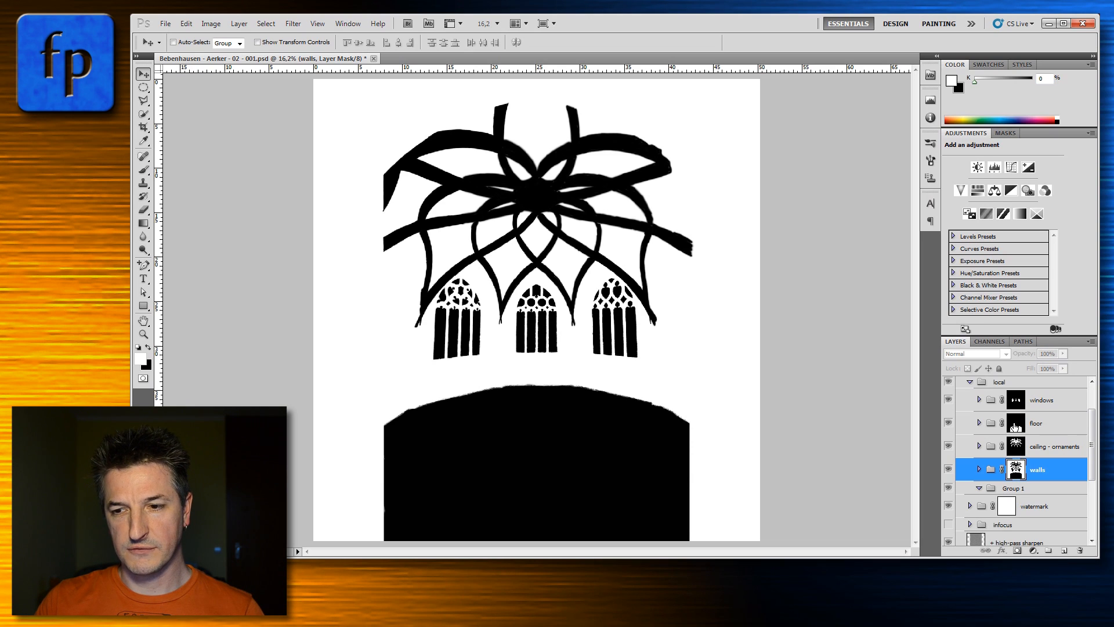
{"action": "left_click", "coordinate": [1015, 422]}
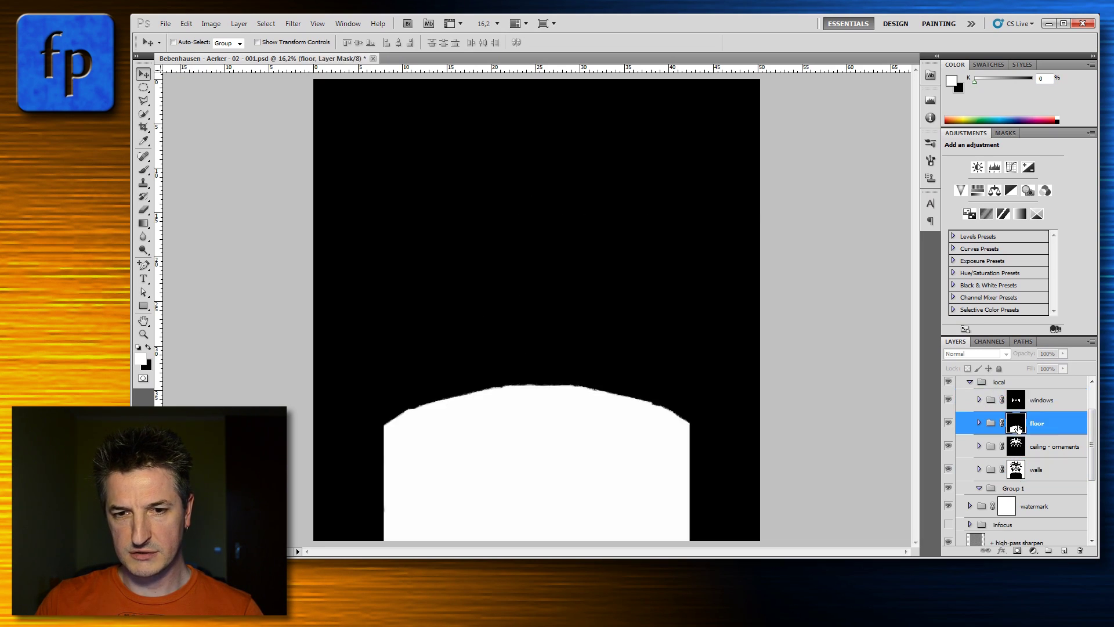
{"action": "left_click", "coordinate": [1016, 468]}
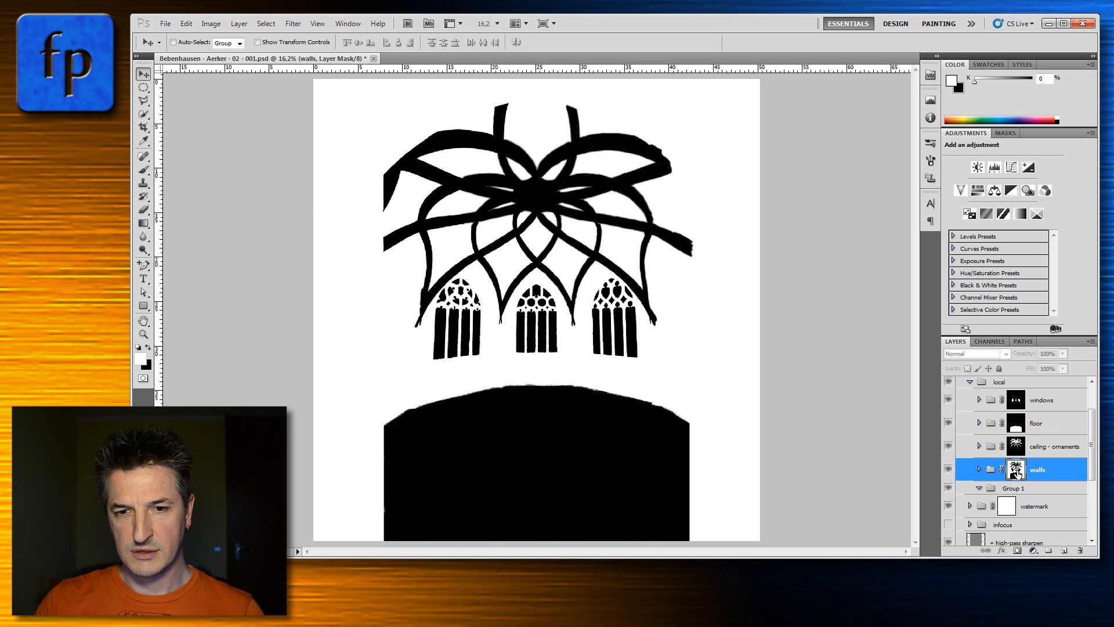
{"action": "mouse_move", "coordinate": [1017, 469]}
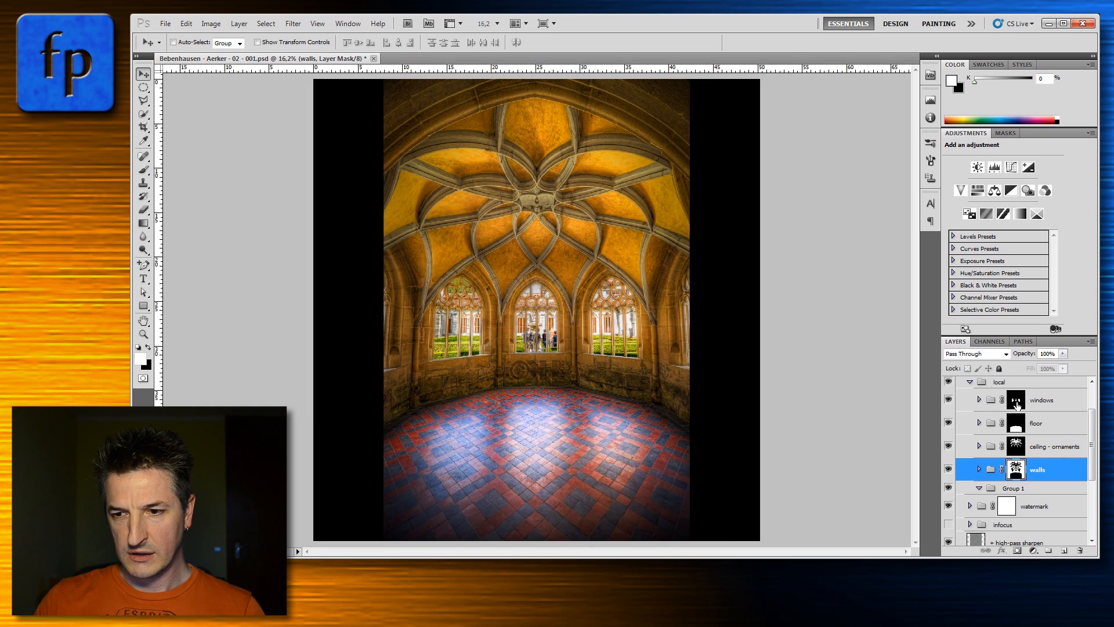
- Add a layer mask to Group 1 from the windows selection, then start deleting that mask
{"action": "left_click", "coordinate": [1042, 399]}
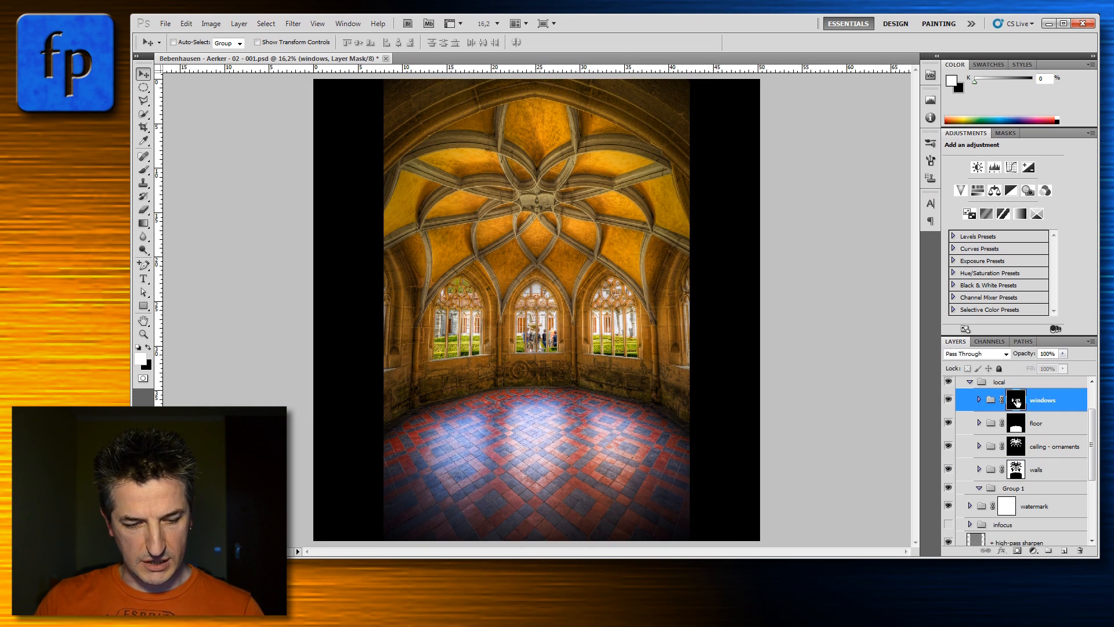
{"action": "mouse_move", "coordinate": [1016, 401]}
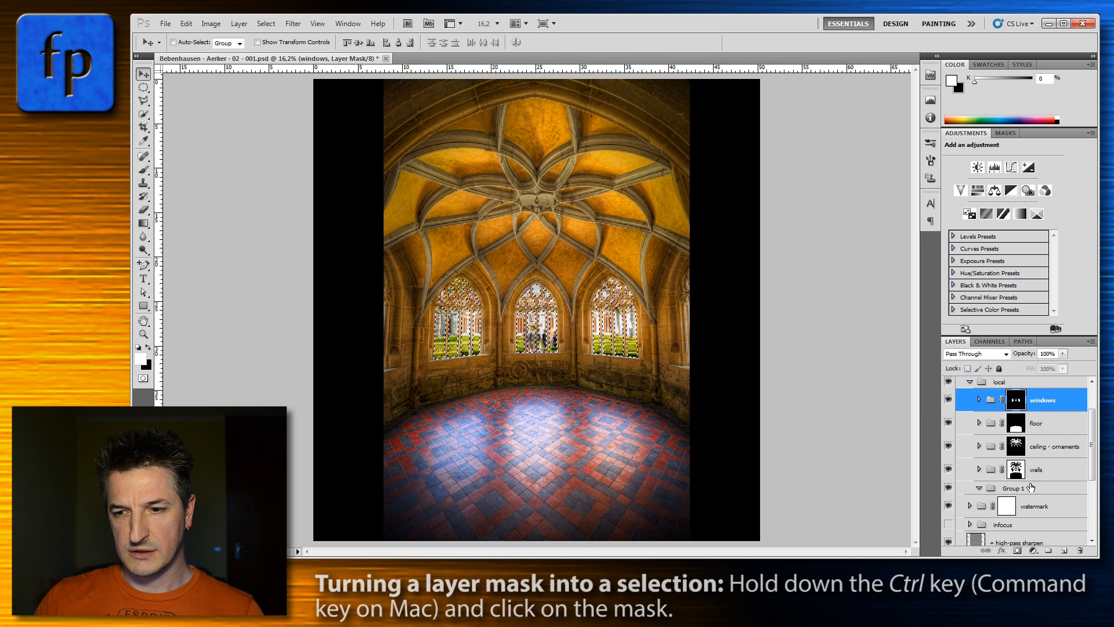
{"action": "left_click", "coordinate": [1023, 488]}
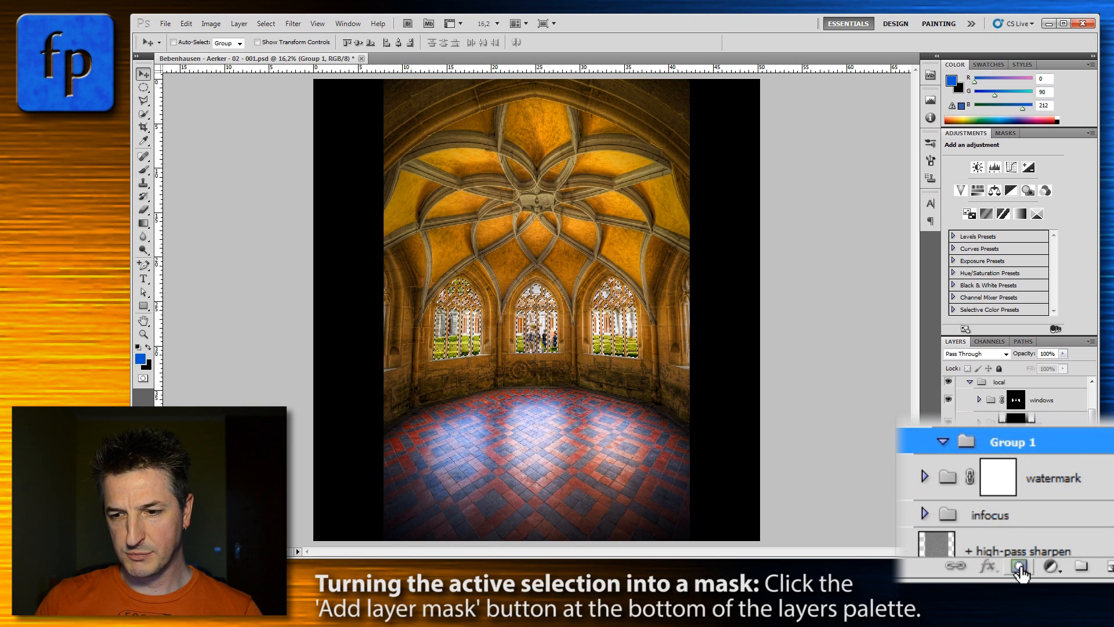
{"action": "left_click", "coordinate": [1014, 567]}
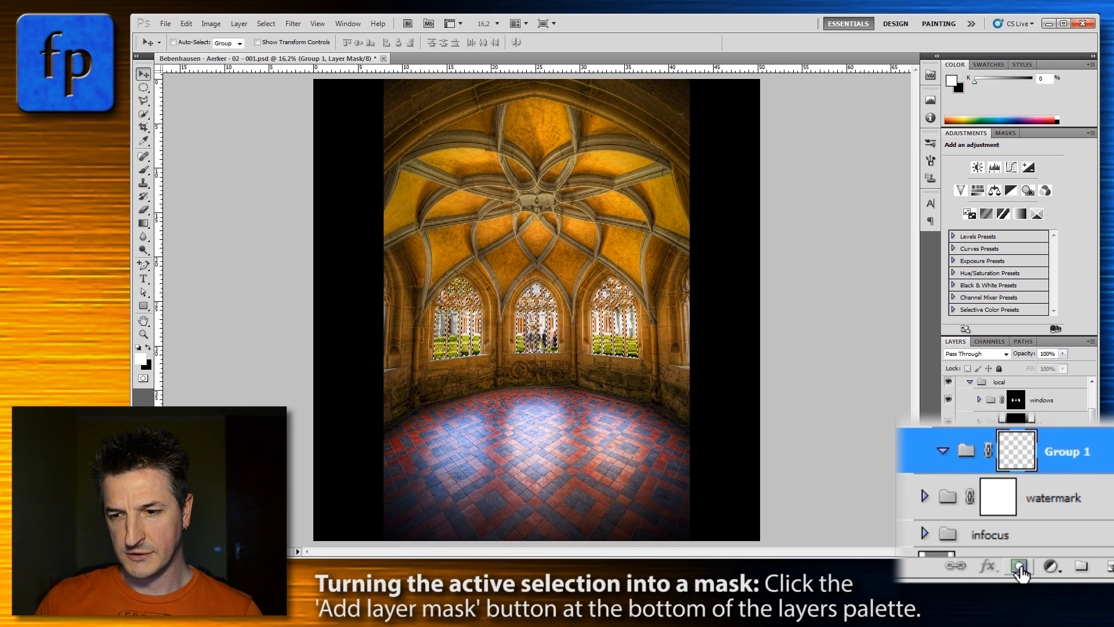
{"action": "left_click", "coordinate": [1027, 564]}
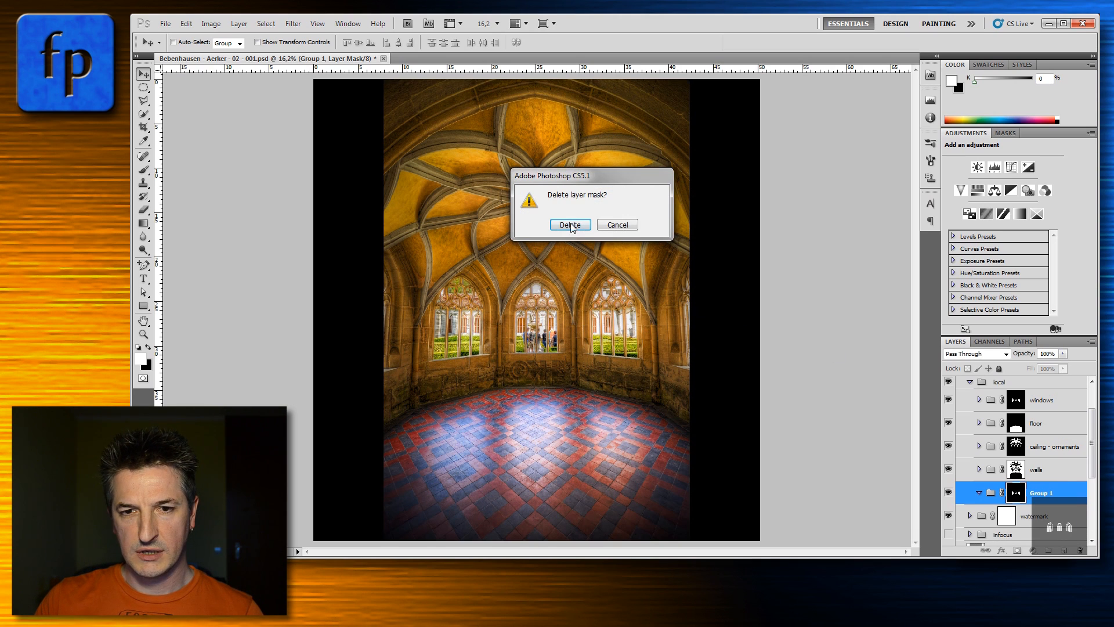
- Confirm deleting Group 1's mask and load the windows mask as a selection
{"action": "left_click", "coordinate": [569, 225]}
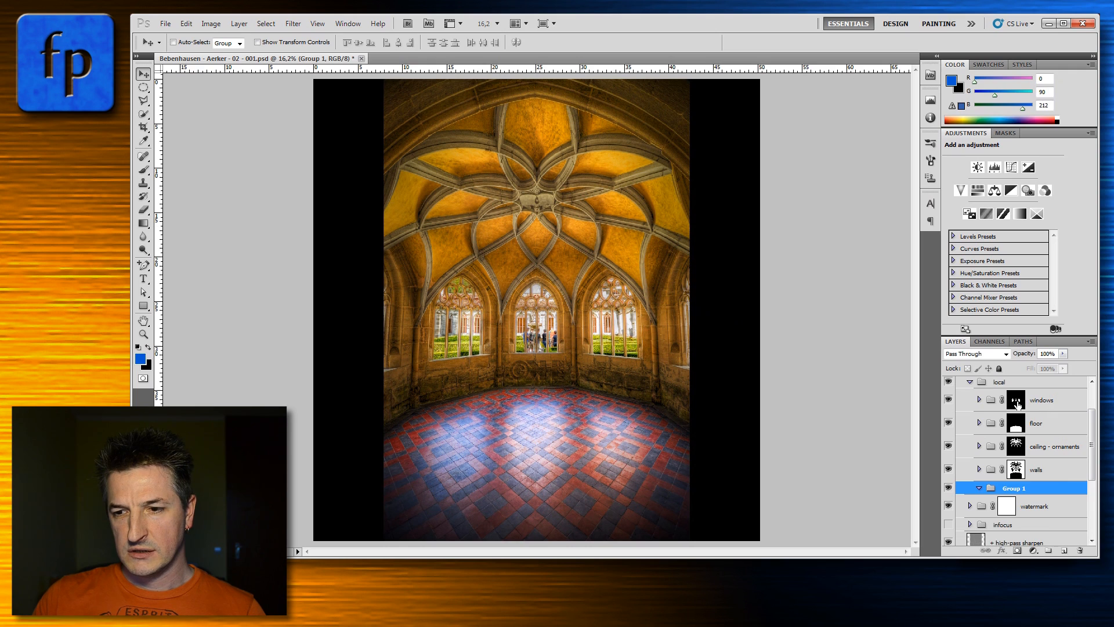
{"action": "left_click", "coordinate": [1042, 399]}
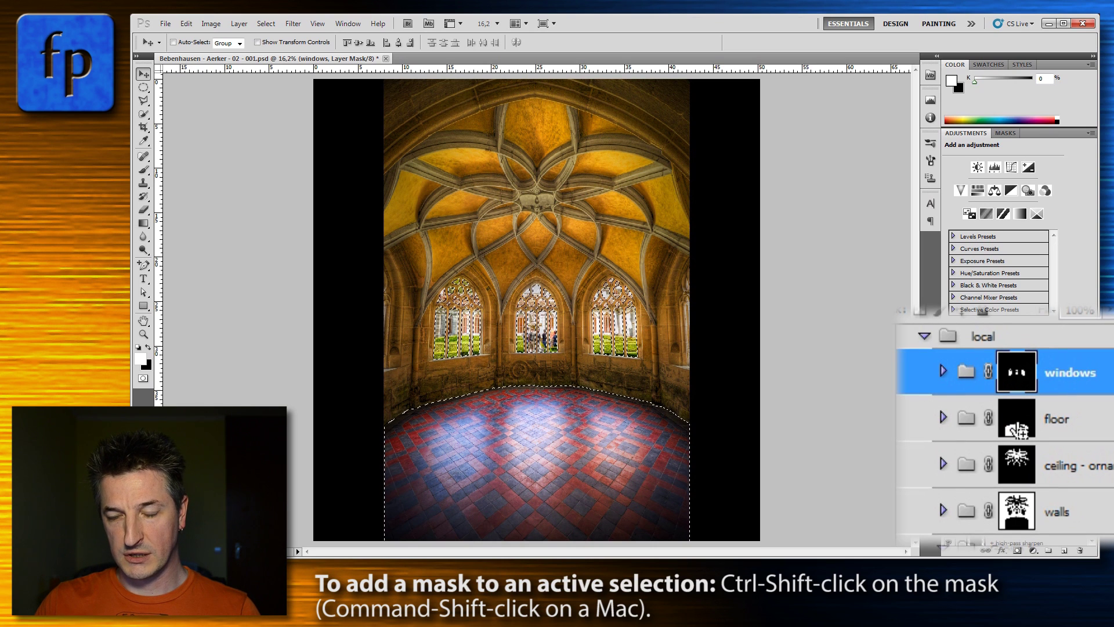
- Add the ceiling ornaments mask shape to the windows and floor selection
{"action": "left_click", "coordinate": [1017, 418]}
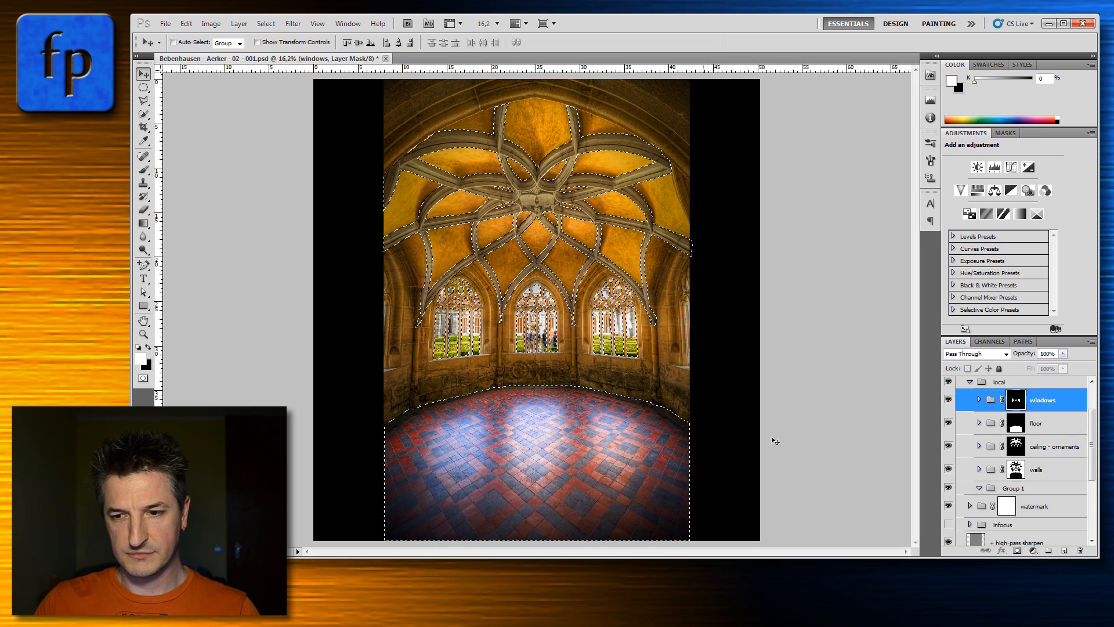
{"action": "left_click", "coordinate": [1014, 487]}
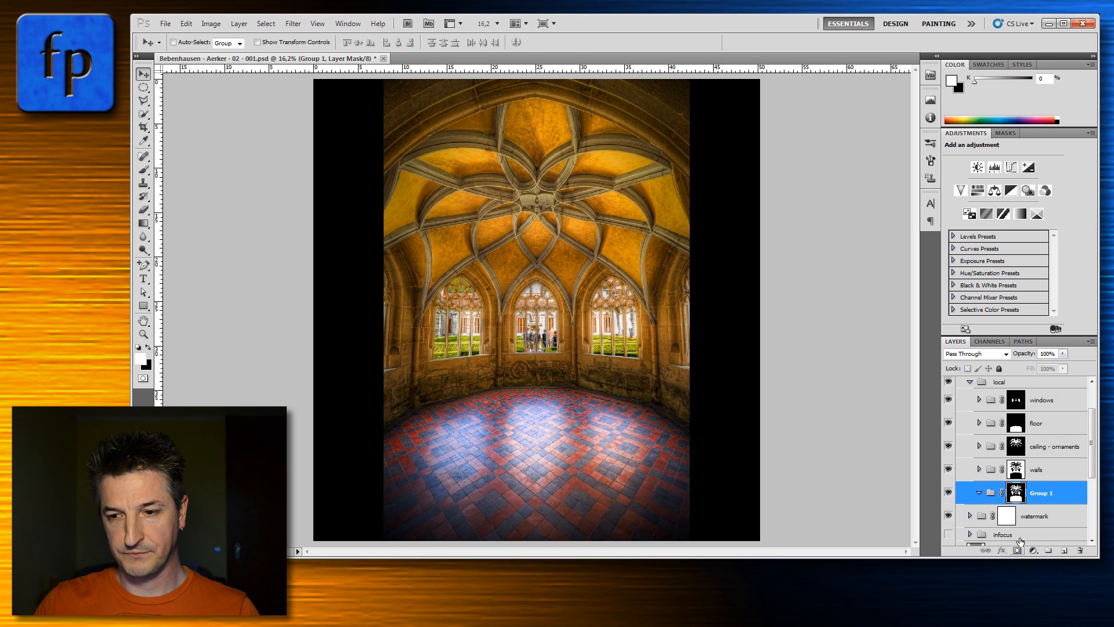
{"action": "mouse_move", "coordinate": [1015, 492]}
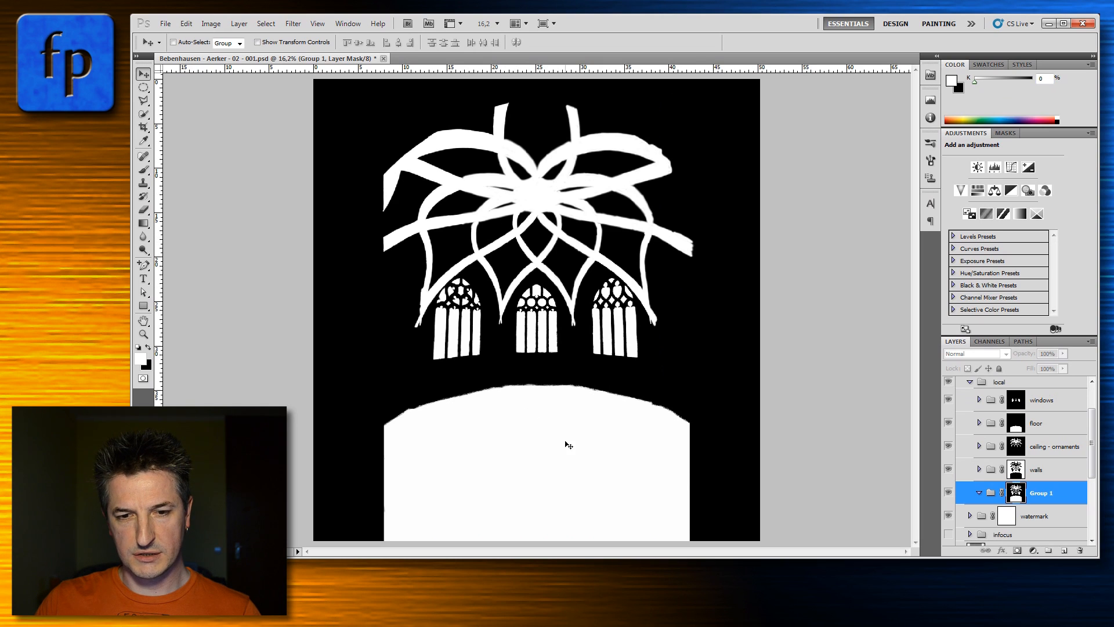
{"action": "mouse_move", "coordinate": [854, 443]}
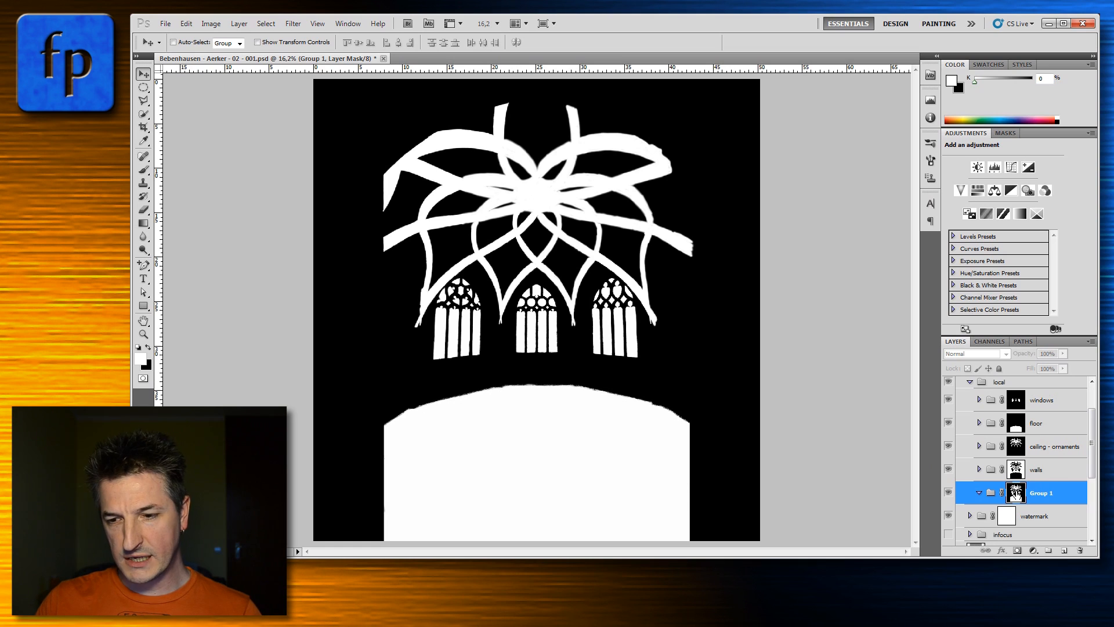
{"action": "mouse_move", "coordinate": [1015, 492]}
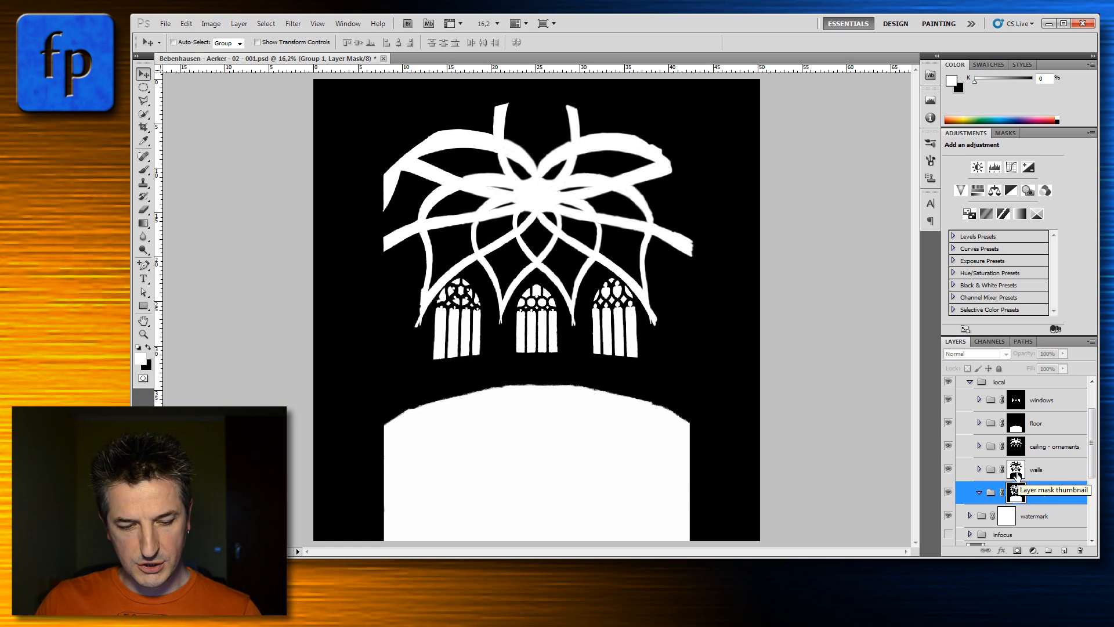
- View the walls layer's mask, then Group 1's mask, to compare them
{"action": "left_click", "coordinate": [1037, 469]}
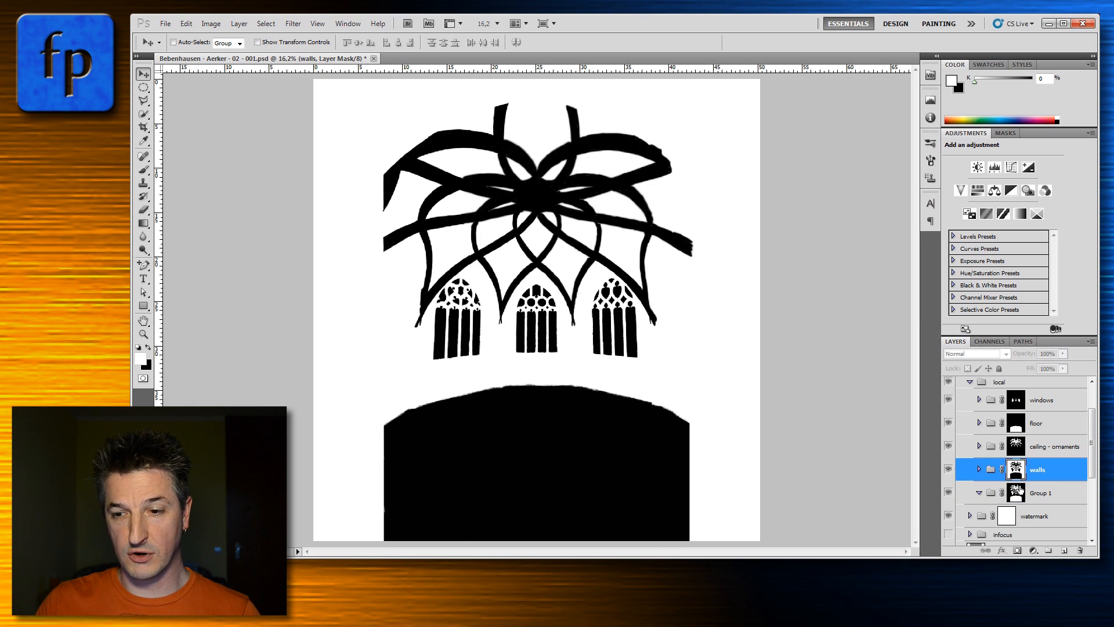
{"action": "mouse_move", "coordinate": [1017, 492]}
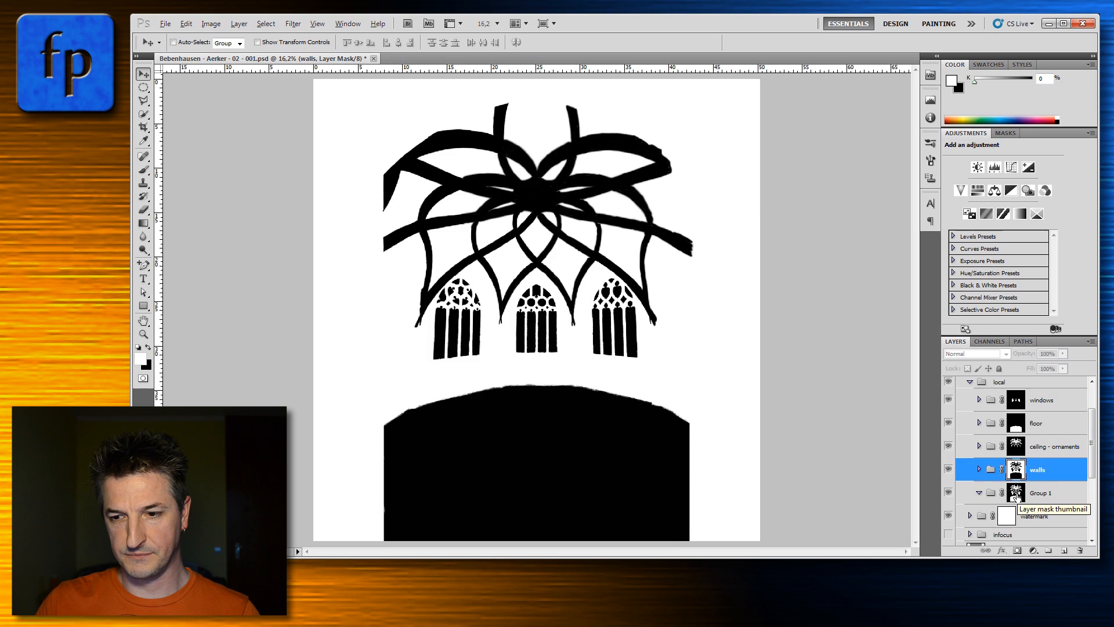
{"action": "left_click", "coordinate": [1016, 492]}
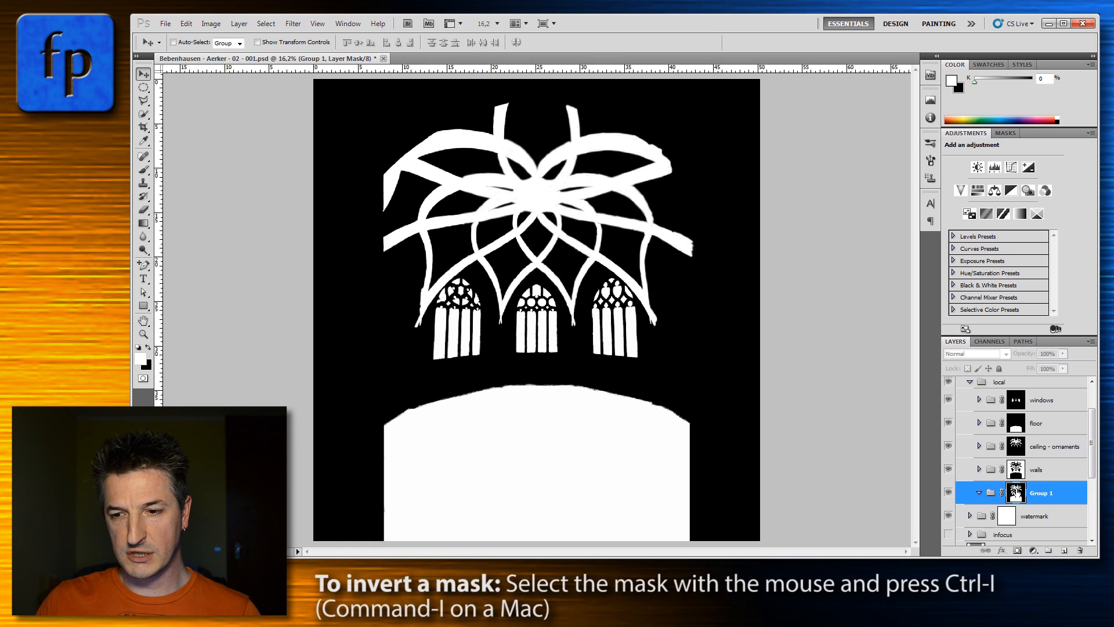
{"action": "mouse_move", "coordinate": [1016, 492]}
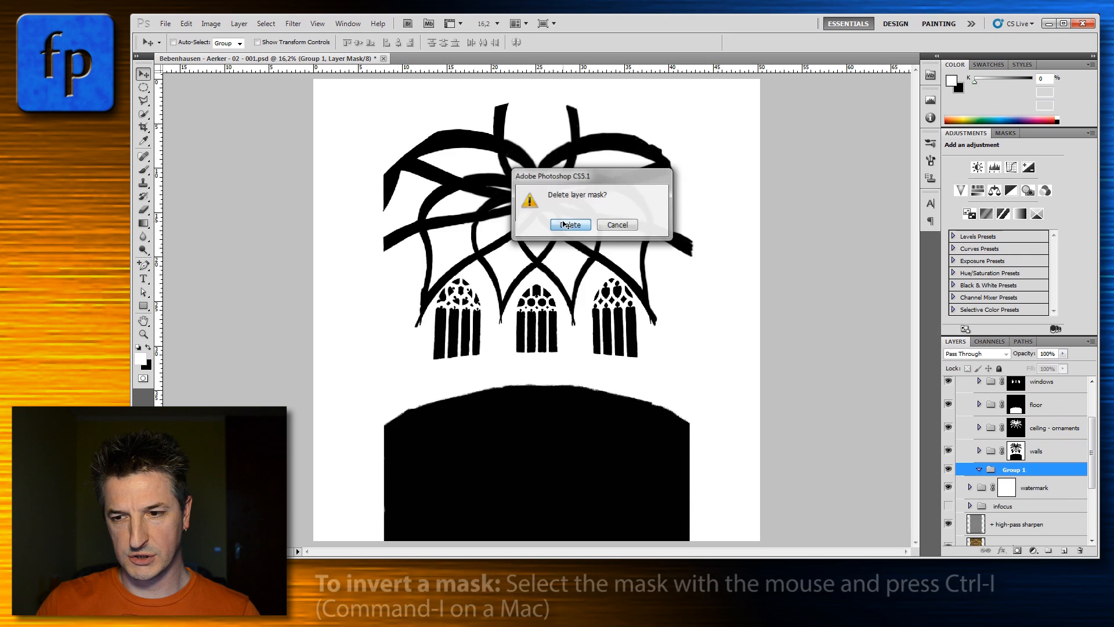
- Confirm deleting Group 1's mask and reload the windows mask as a selection
{"action": "left_click", "coordinate": [570, 225]}
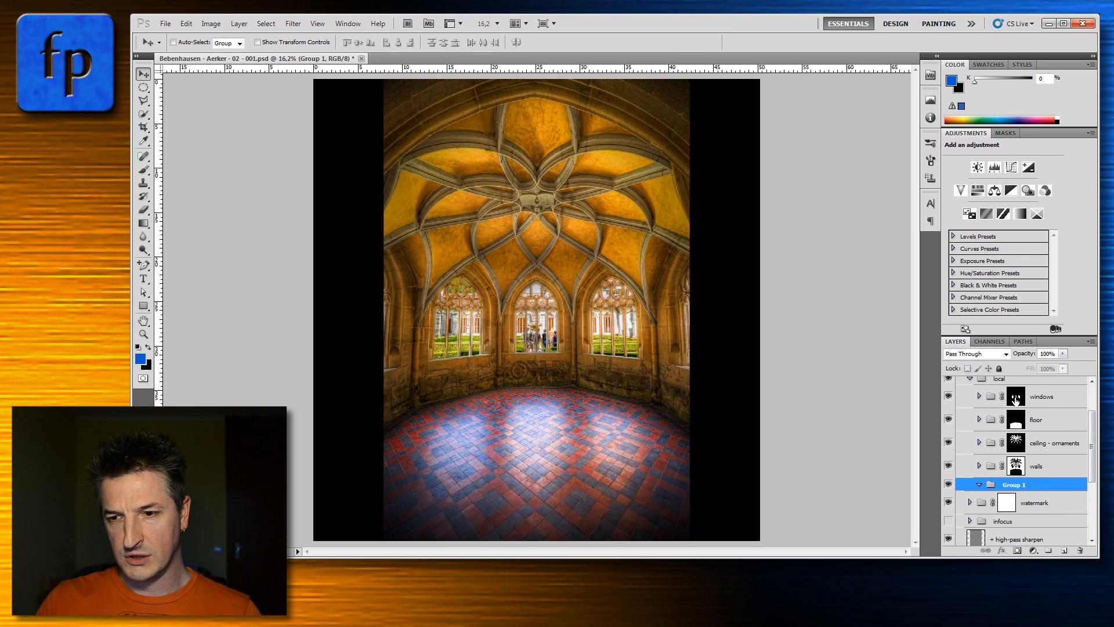
{"action": "left_click", "coordinate": [1016, 397]}
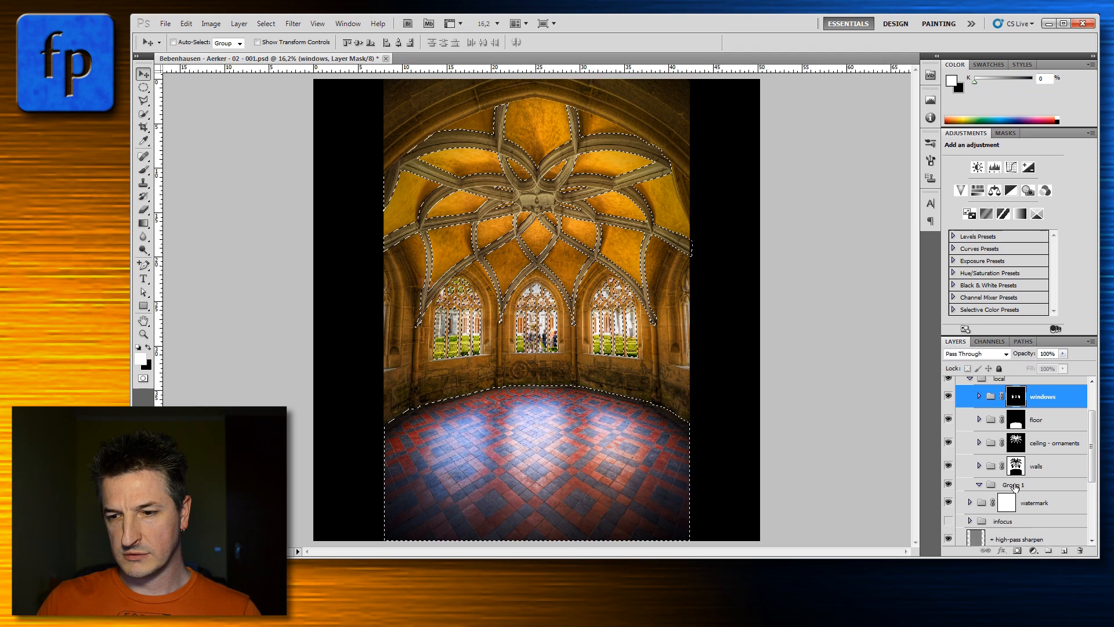
- Give Group 1 an inverted layer mask from the current selection
{"action": "left_click", "coordinate": [1014, 483]}
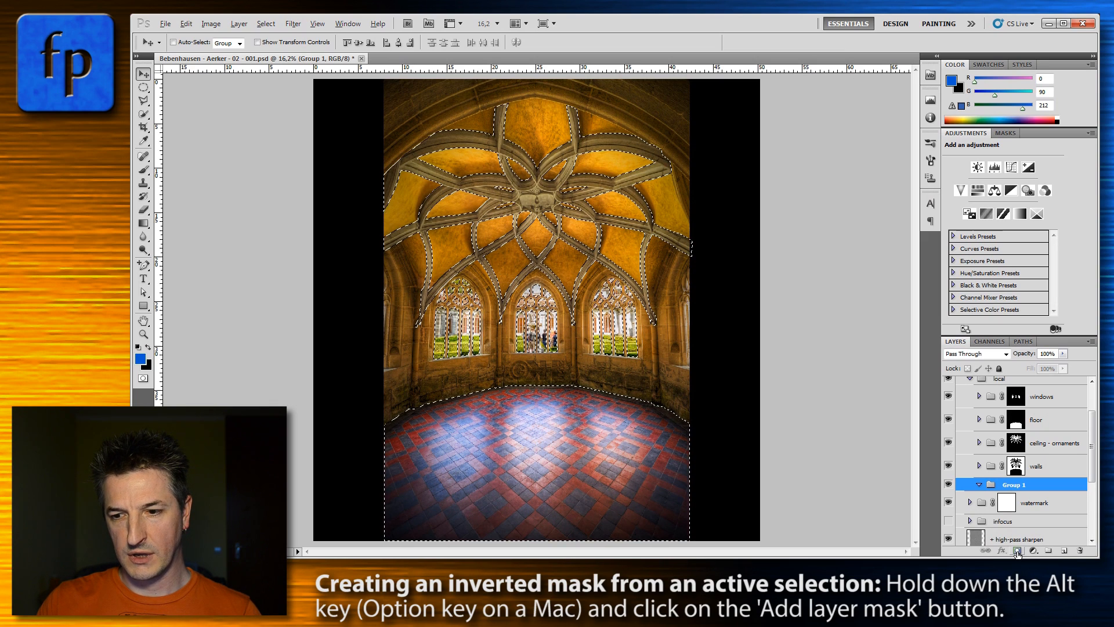
{"action": "left_click", "coordinate": [1019, 550]}
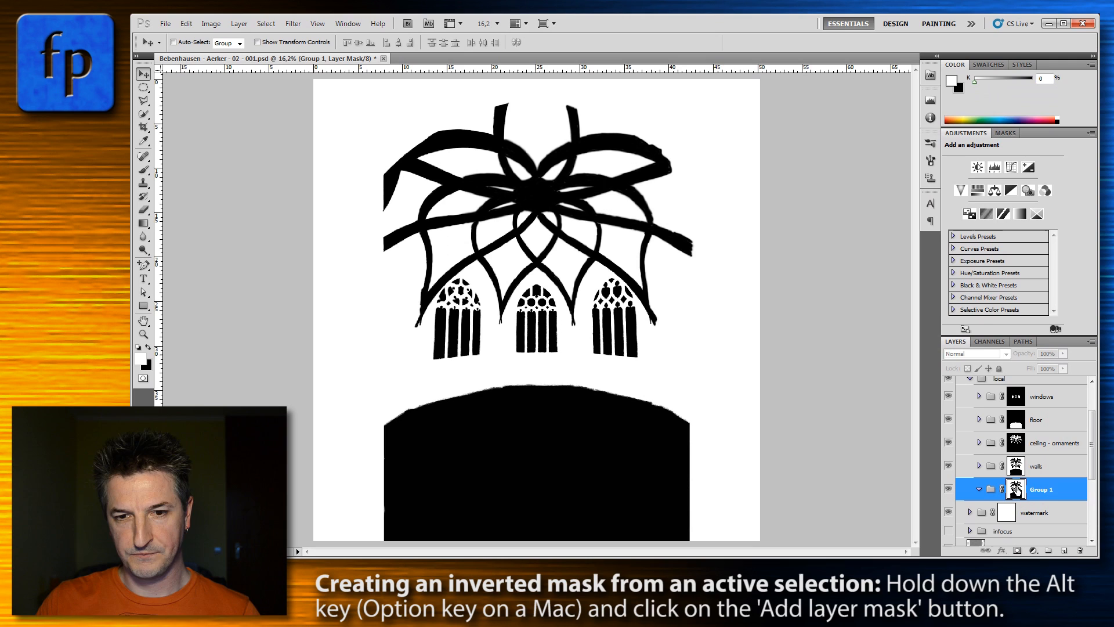
{"action": "mouse_move", "coordinate": [1015, 488]}
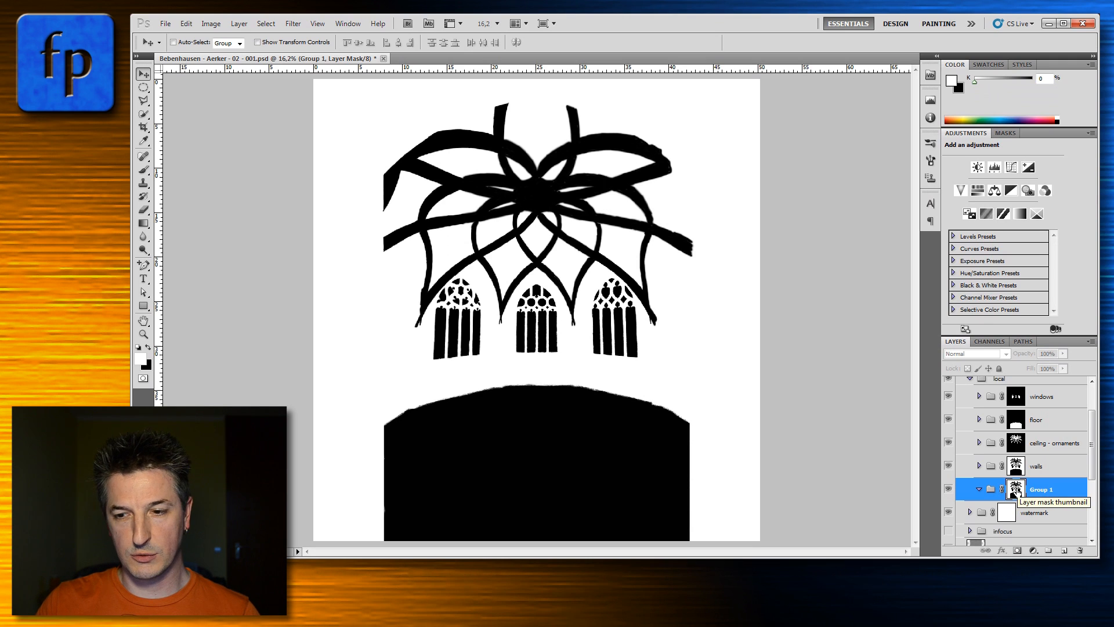
{"action": "mouse_move", "coordinate": [1016, 488]}
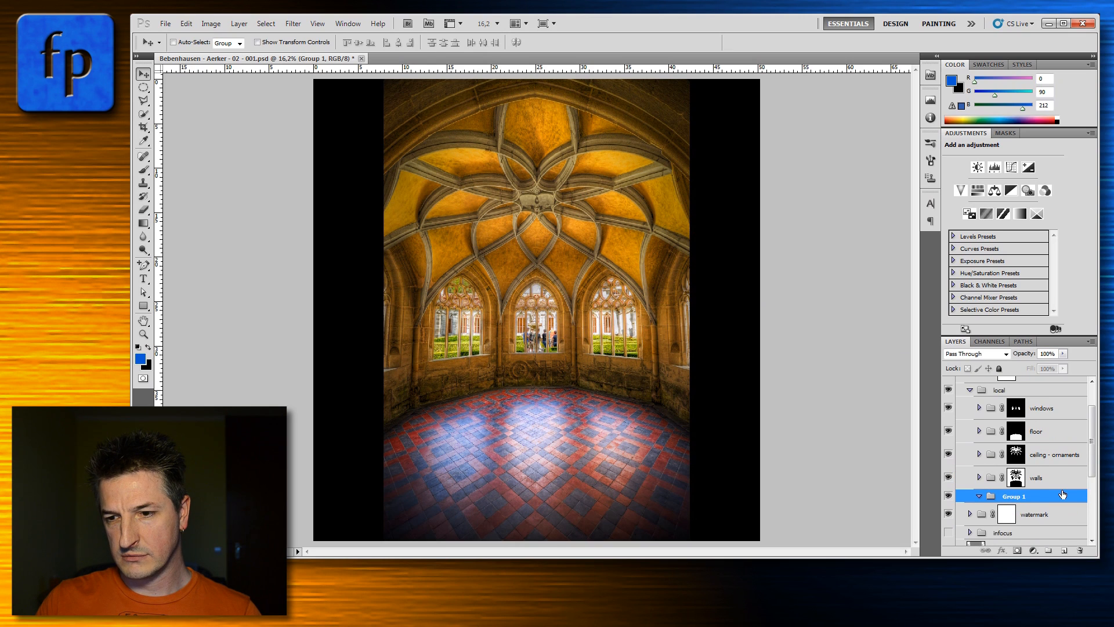
- Target the windows layer's mask thumbnail in the Layers panel
{"action": "scroll", "scroll_direction": "down", "scroll_amount": 3}
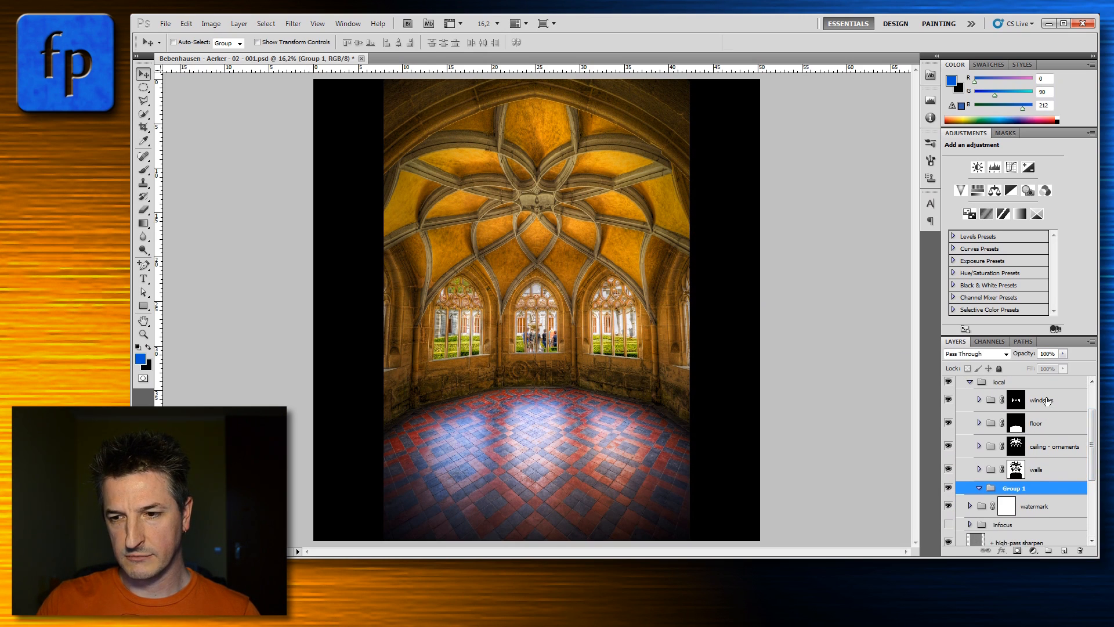
{"action": "left_click", "coordinate": [1042, 399]}
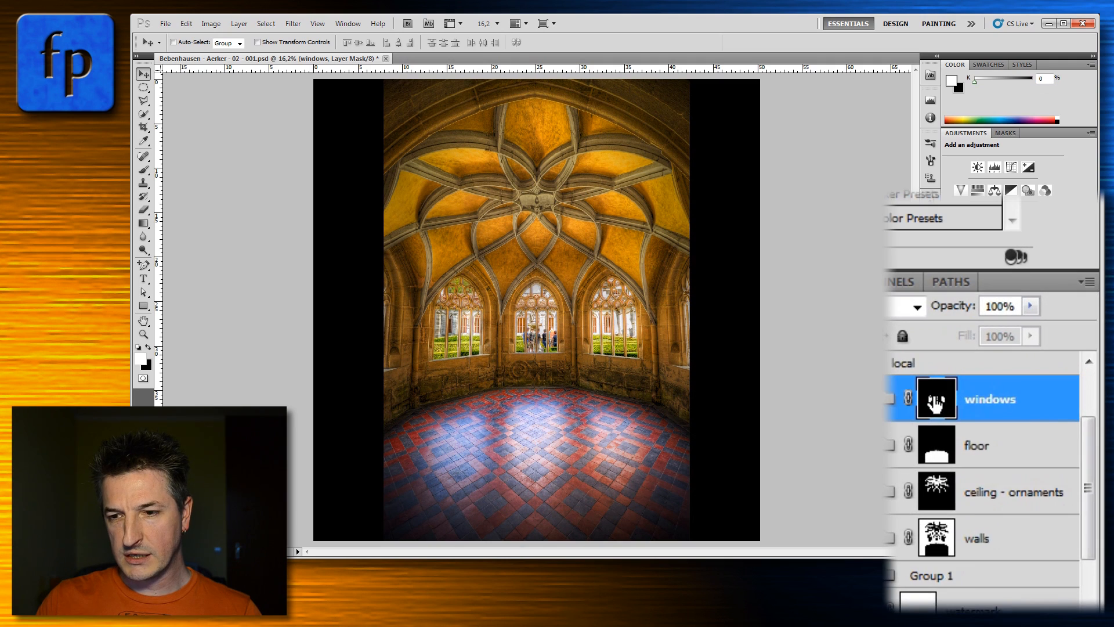
- Add the windows, floor and ceiling - ornaments masks to one selection via Add Mask To Selection
{"action": "right_click", "coordinate": [935, 397]}
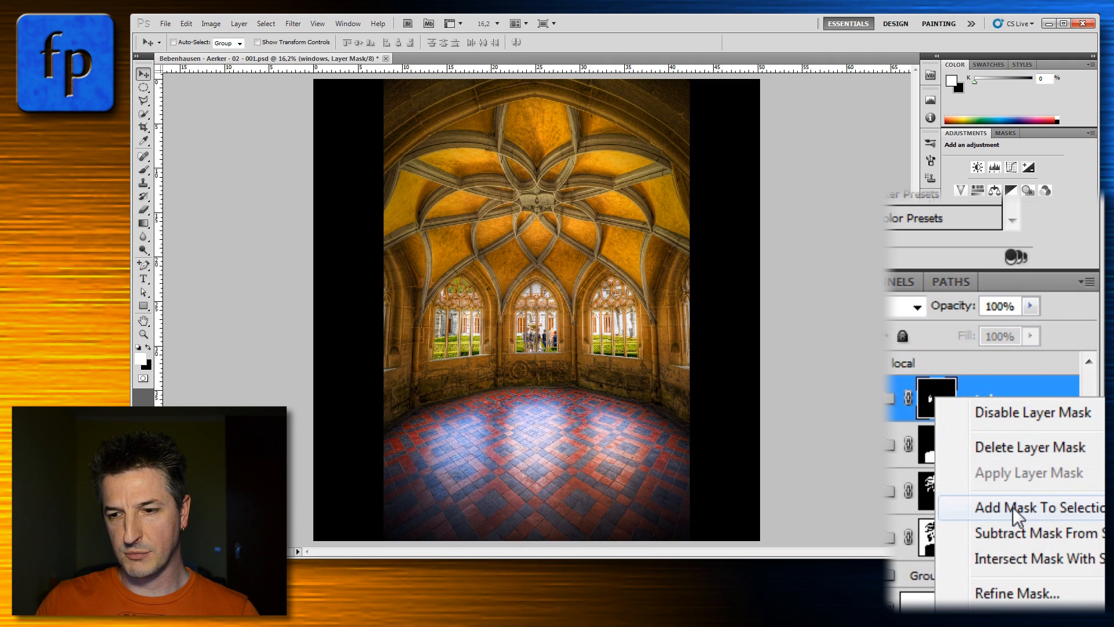
{"action": "mouse_move", "coordinate": [1032, 568]}
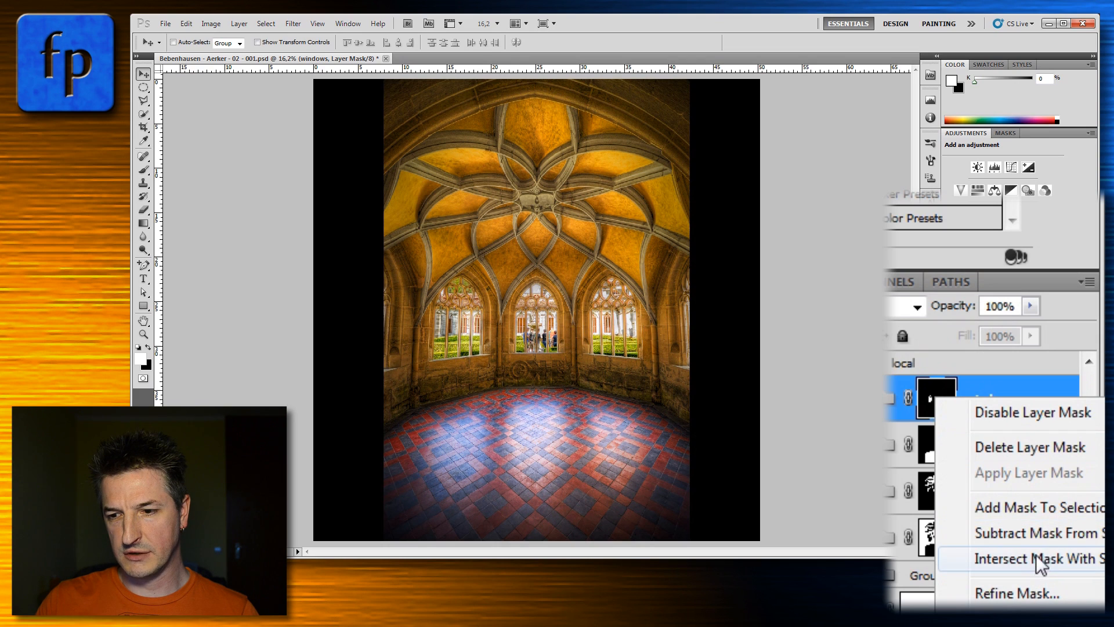
{"action": "mouse_move", "coordinate": [1019, 515]}
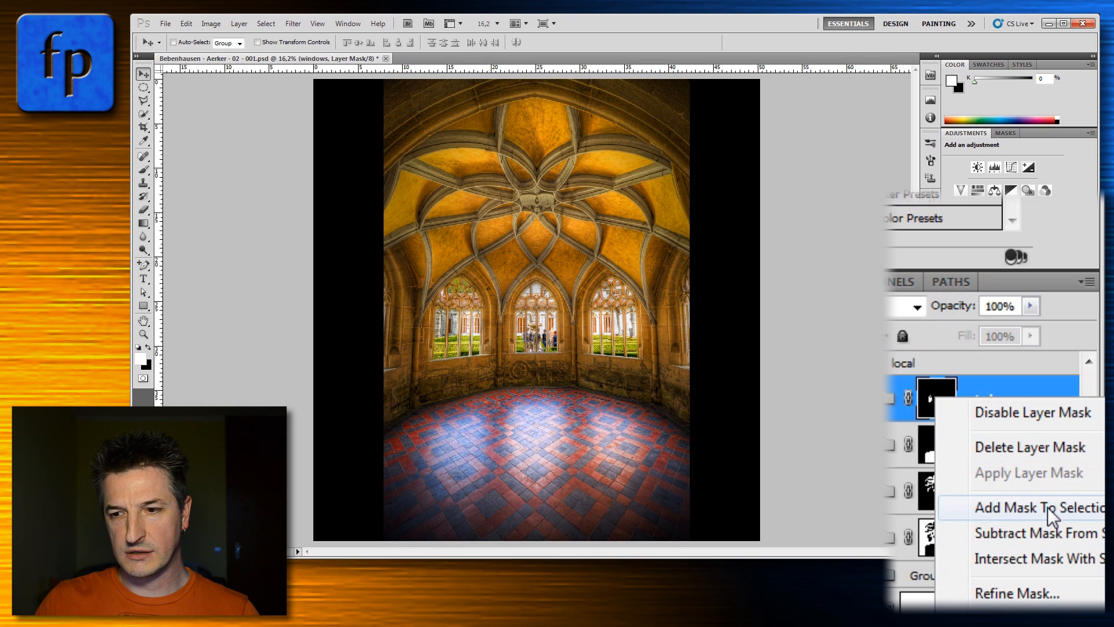
{"action": "left_click", "coordinate": [1028, 506]}
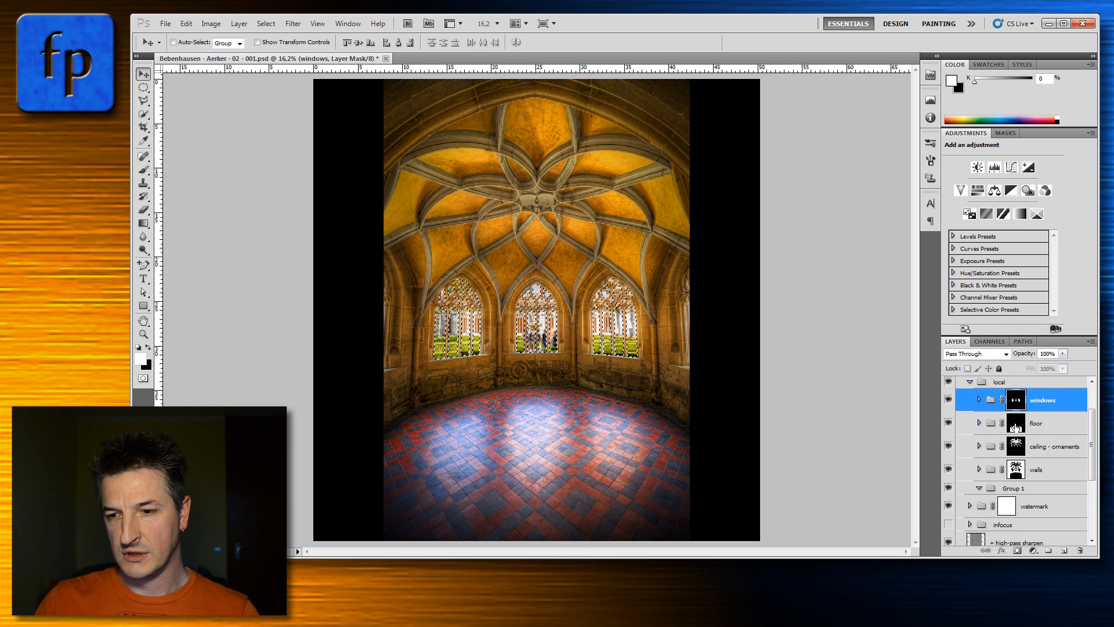
{"action": "right_click", "coordinate": [1015, 422]}
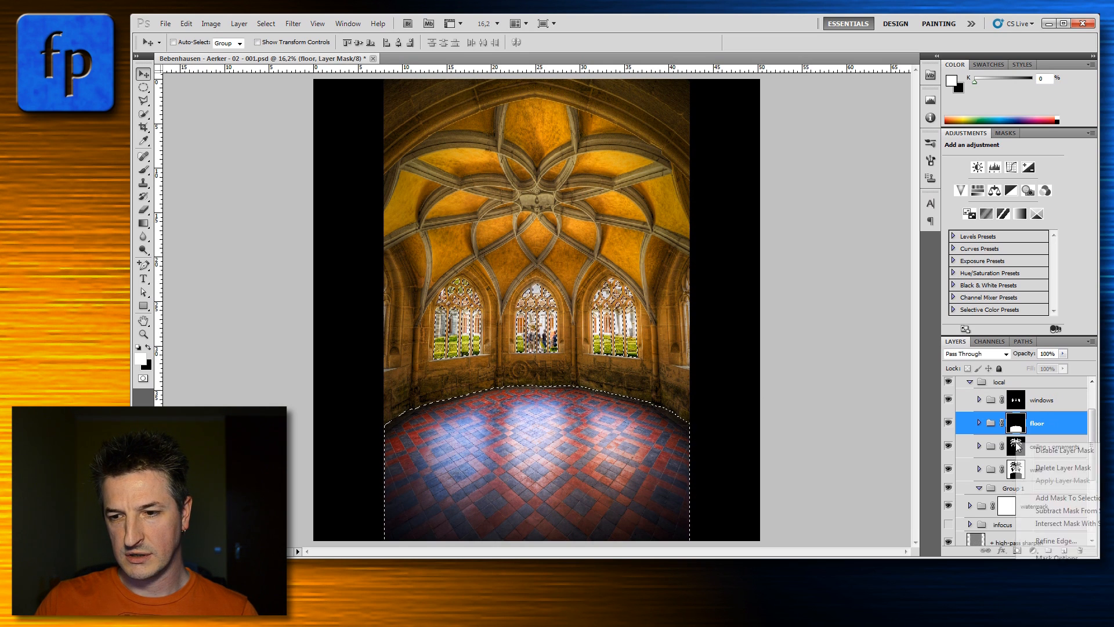
{"action": "left_click", "coordinate": [1051, 446]}
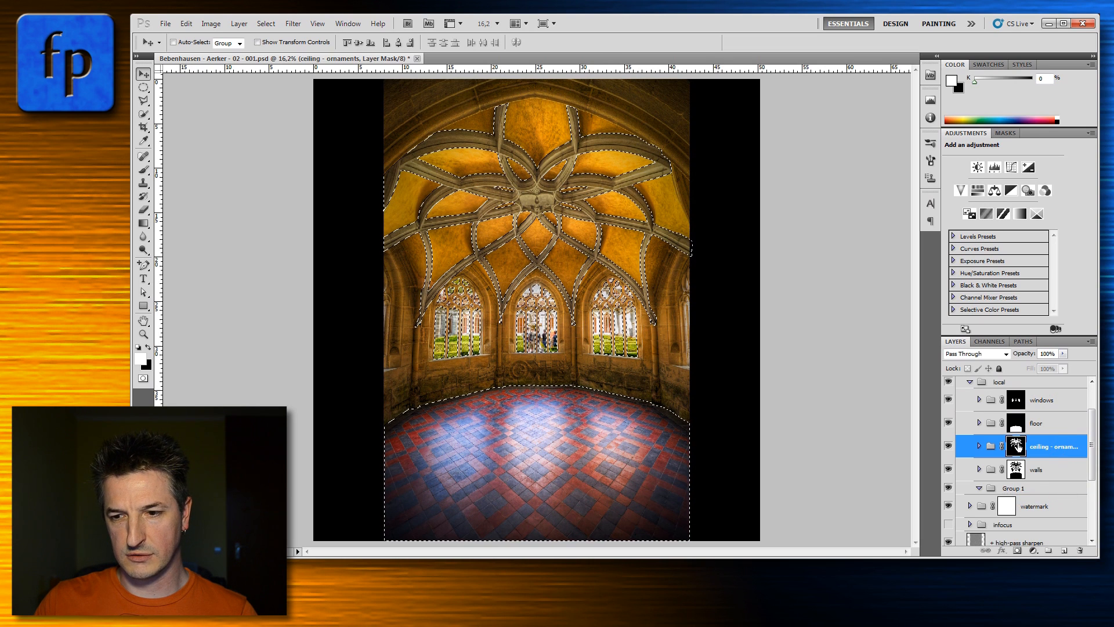
{"action": "right_click", "coordinate": [1017, 446]}
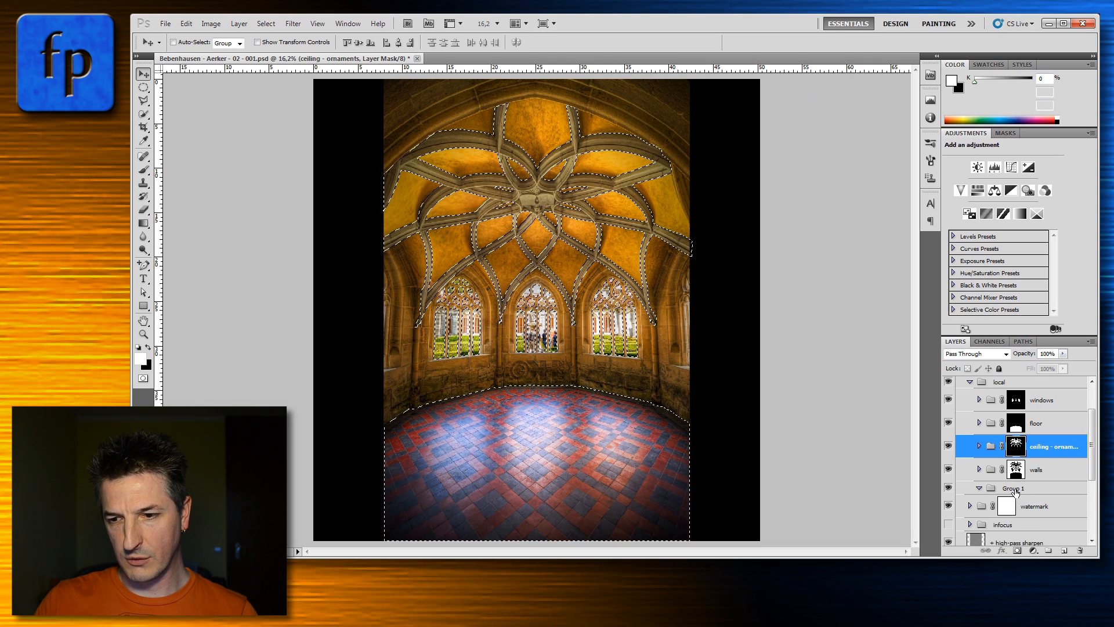
- Give Group 1 an inverted mask from the combined selection, then deselect with Ctrl+D
{"action": "left_click", "coordinate": [1013, 487]}
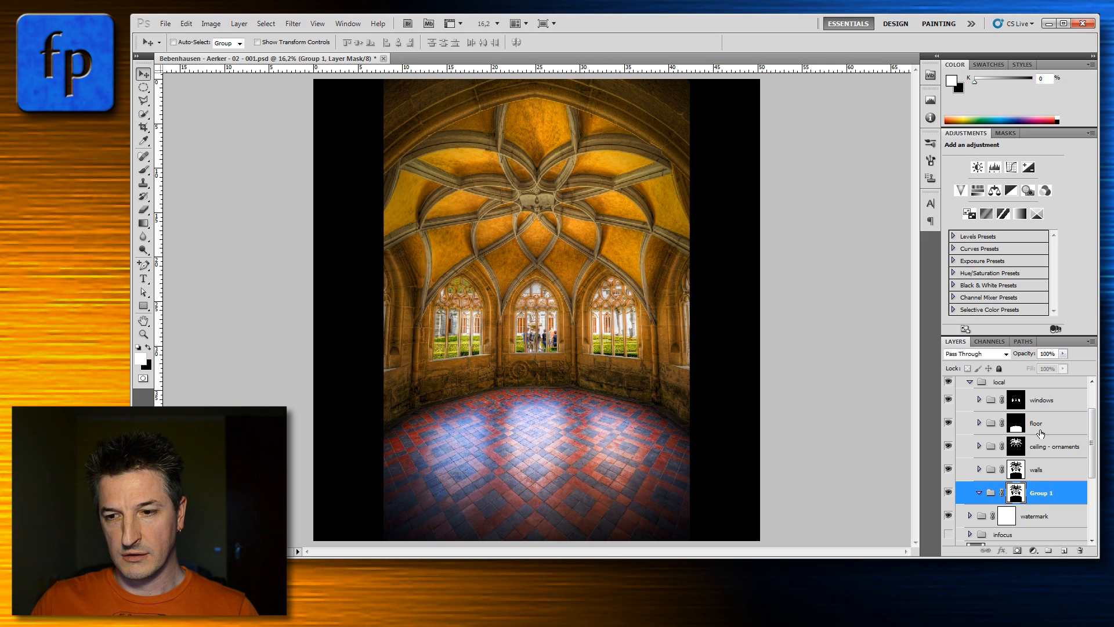
{"action": "mouse_move", "coordinate": [1016, 399]}
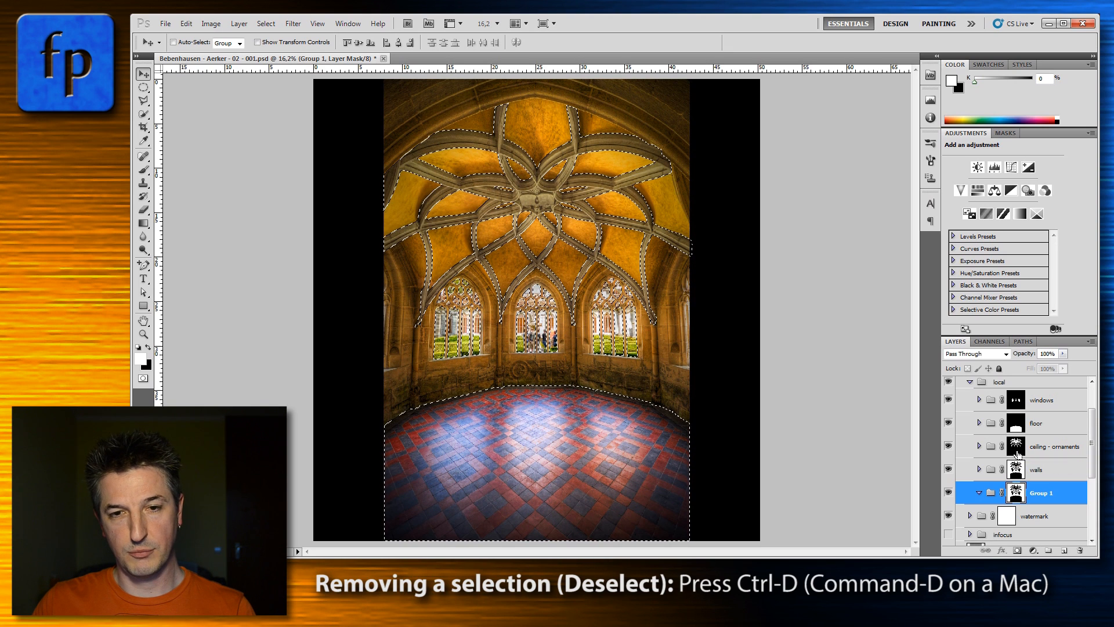
{"action": "key", "text": "Ctrl+D"}
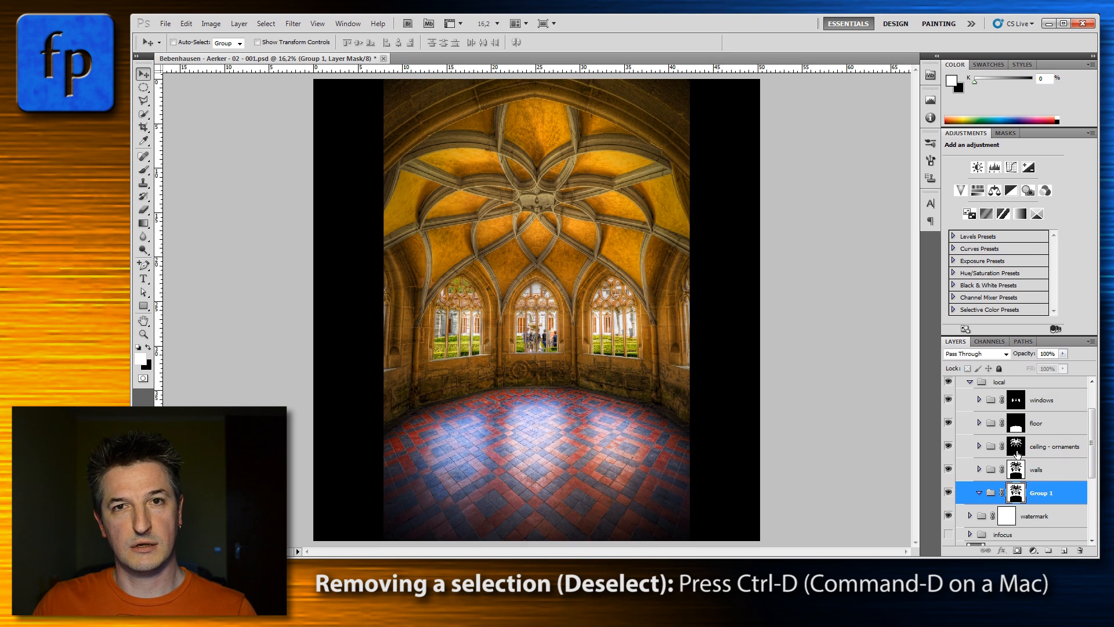